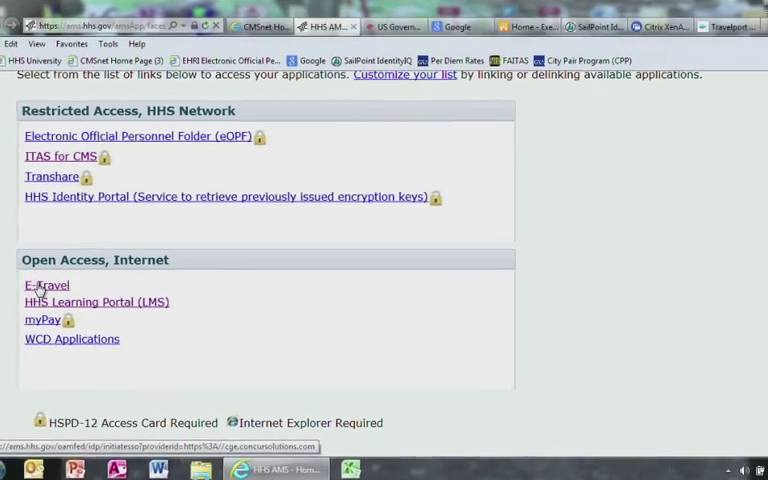
Launch E-Travel from the HHS applications list and agree to the federal use warning
left_click(44, 284)
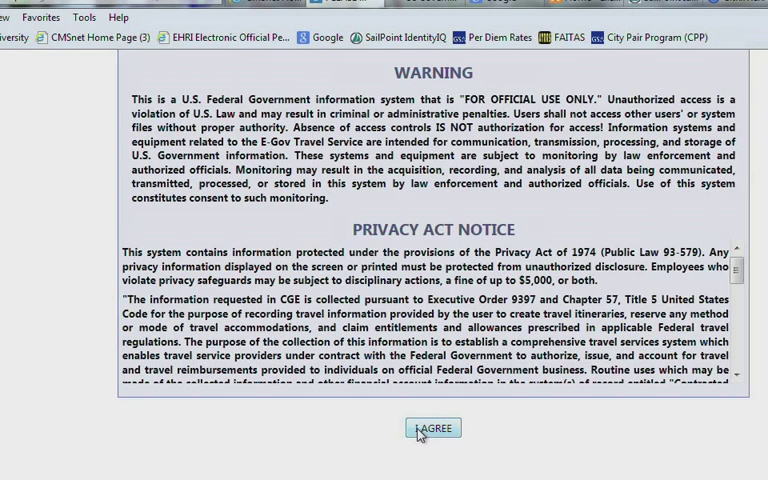
left_click(432, 432)
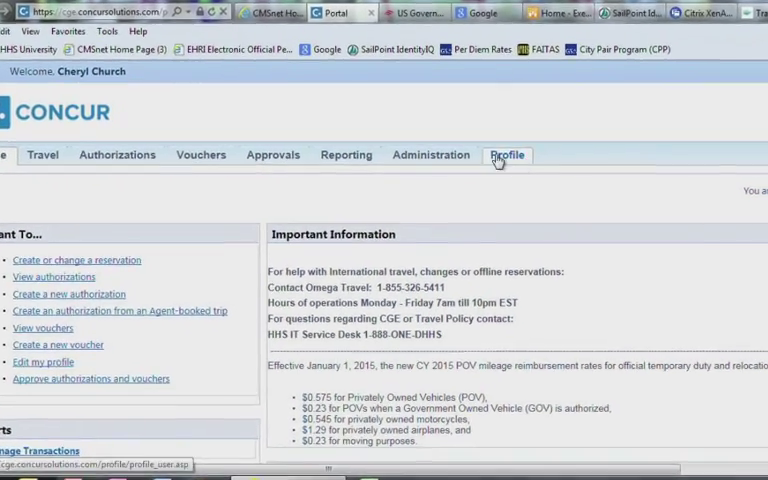
Review the profile's Expense Information with routing list FCPTDY and cardholder code Card Holder
left_click(504, 156)
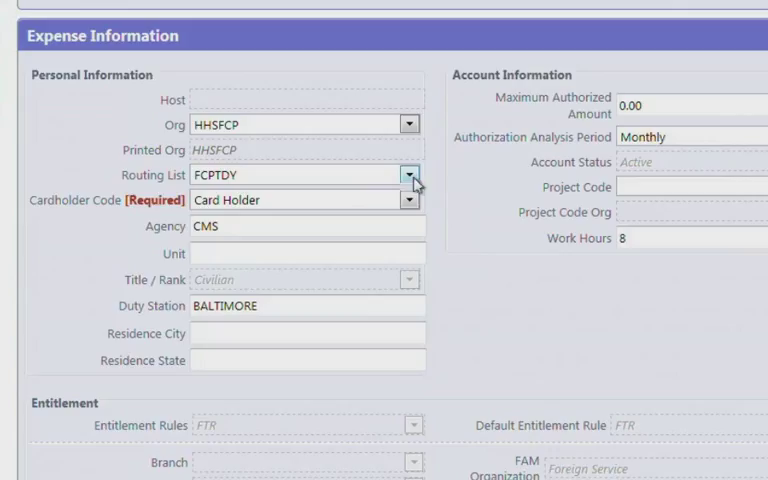
mouse_move(408, 200)
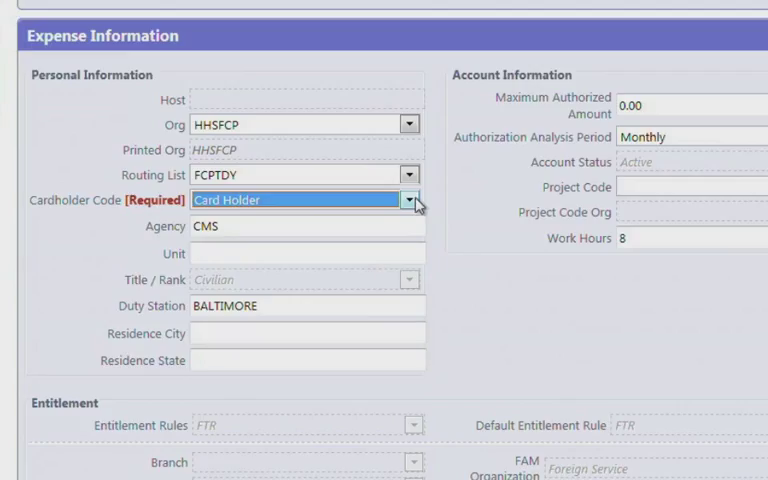
scroll("down", 3)
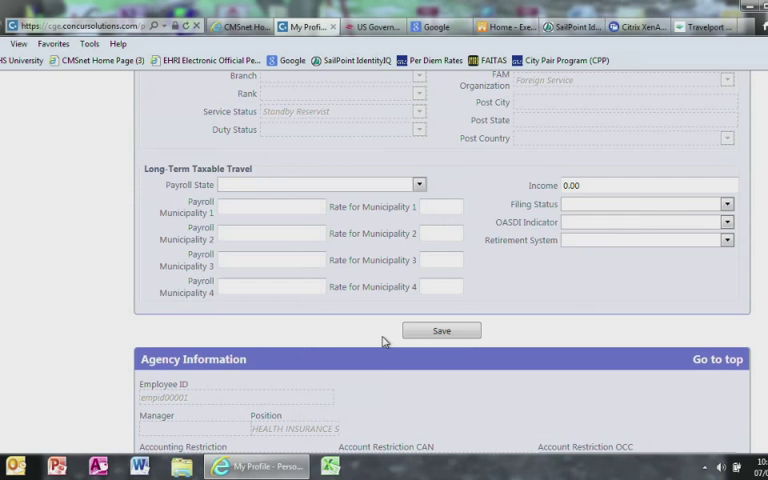
mouse_move(492, 282)
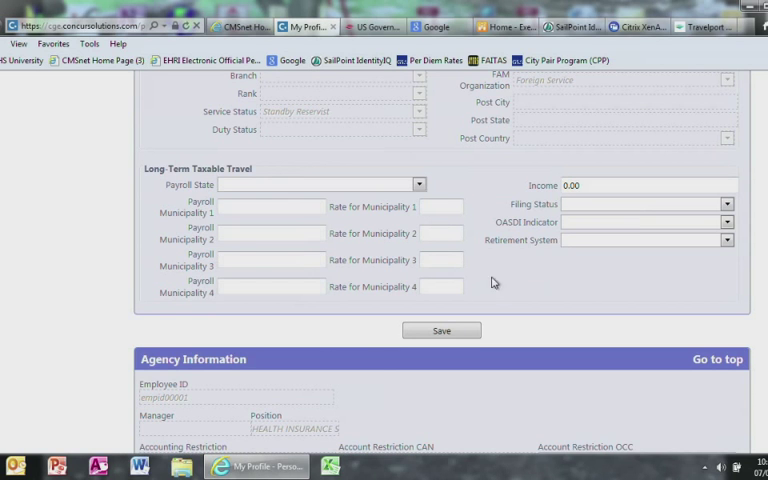
Enter duty station street 7500, the work phone, and emergency contact name 'Donald Duck'
scroll("down", 3)
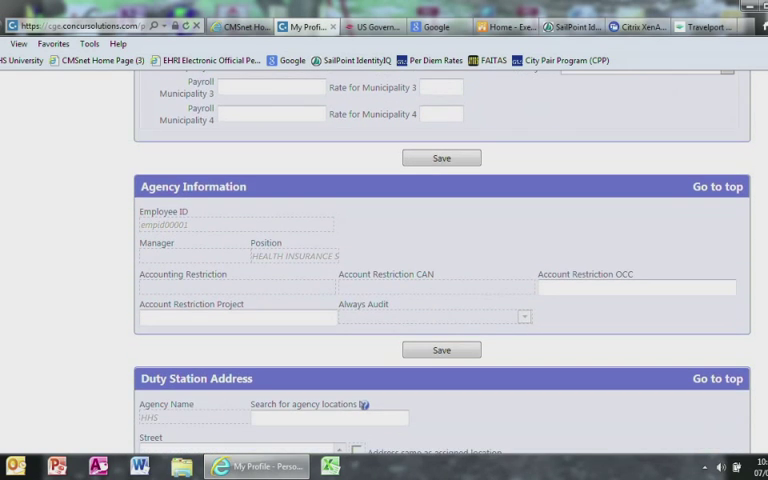
scroll("down", 3)
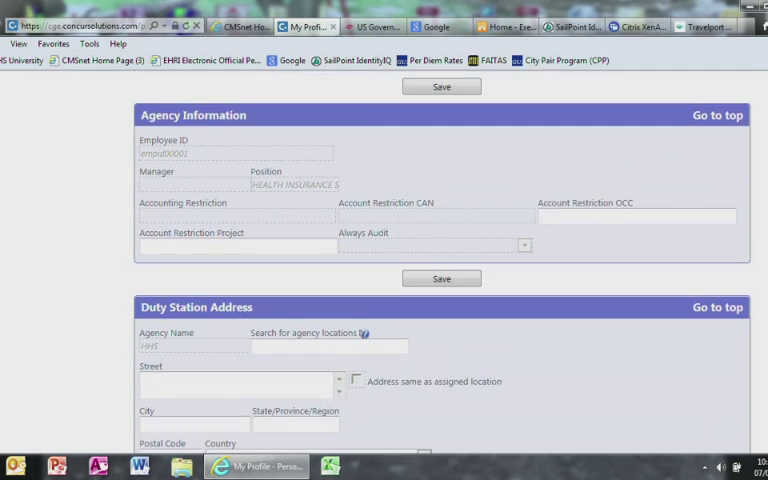
scroll("down", 3)
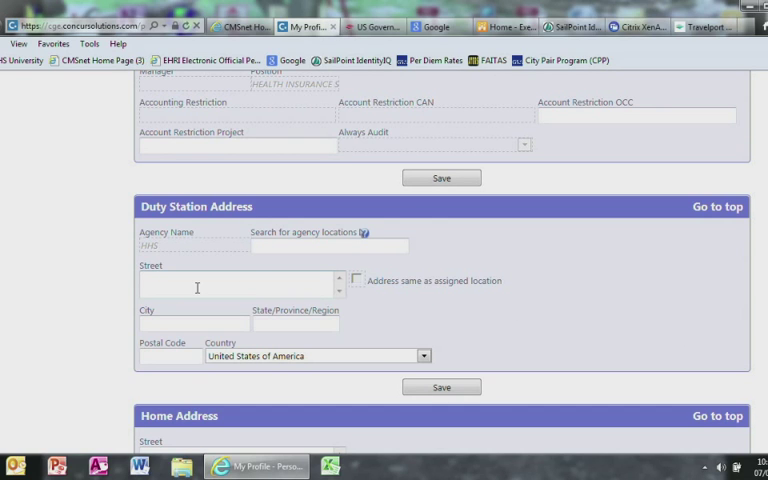
type("7500")
type("4")
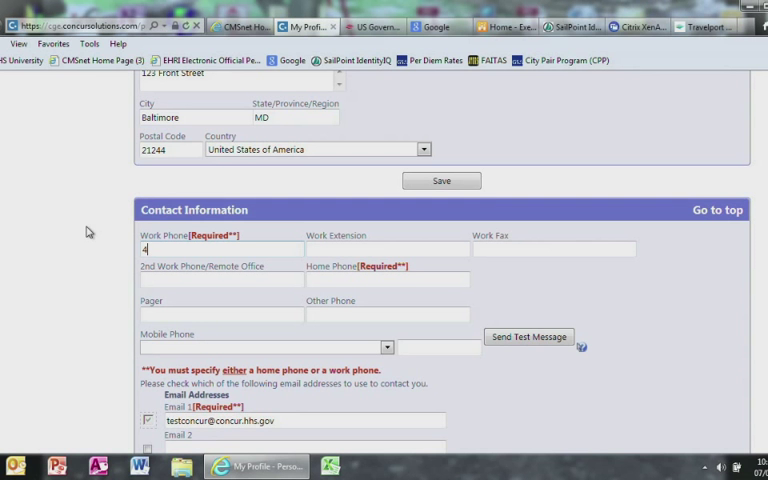
type("10 7")
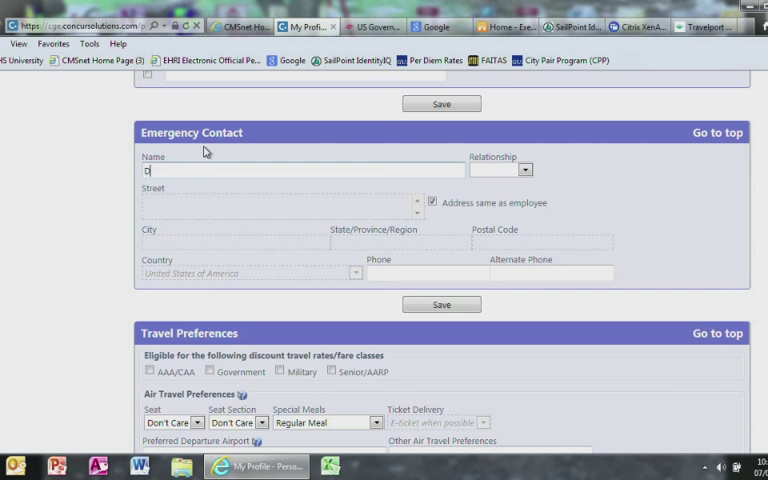
type("Donald Duck")
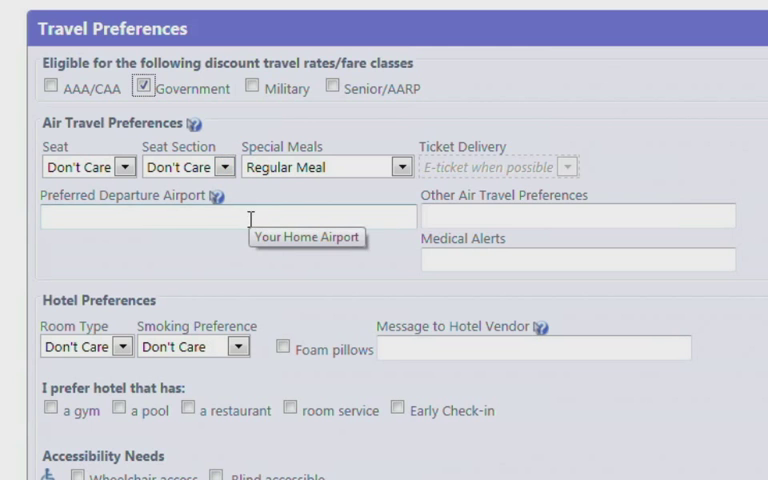
scroll("down", 3)
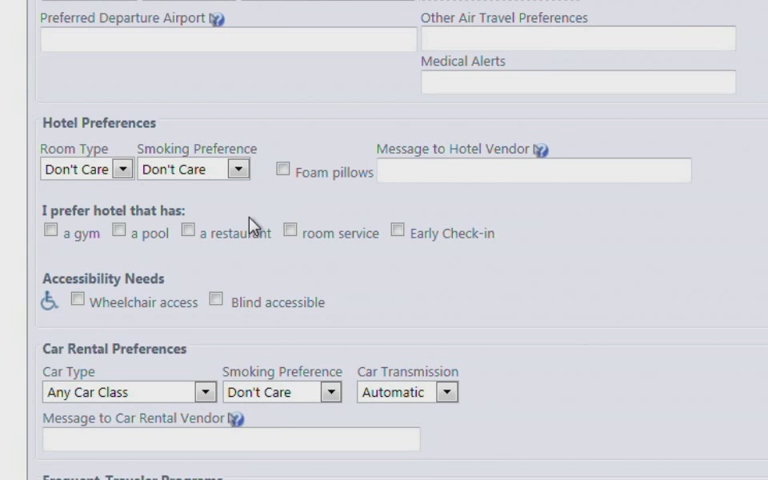
scroll("down", 3)
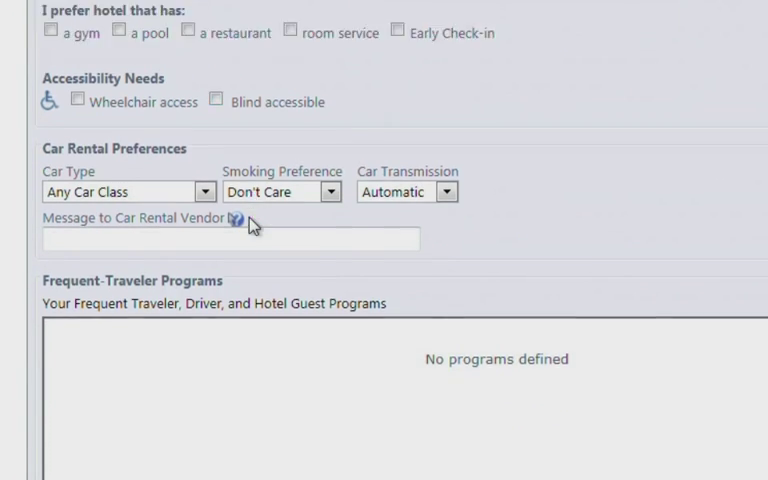
scroll("down", 3)
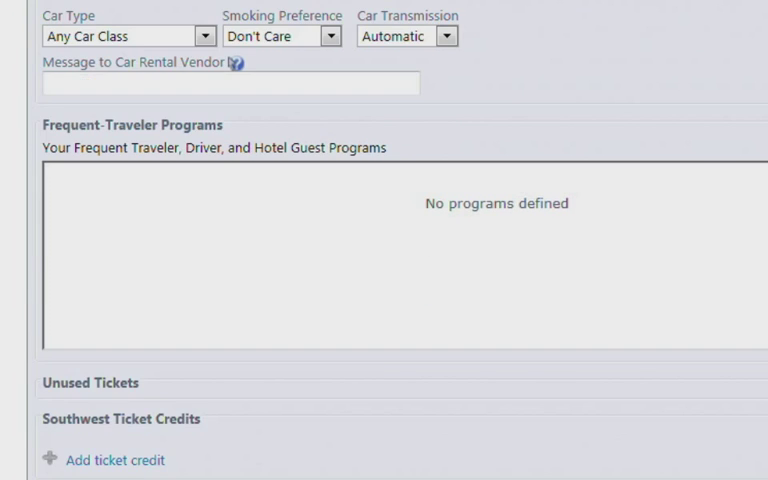
scroll("down", 3)
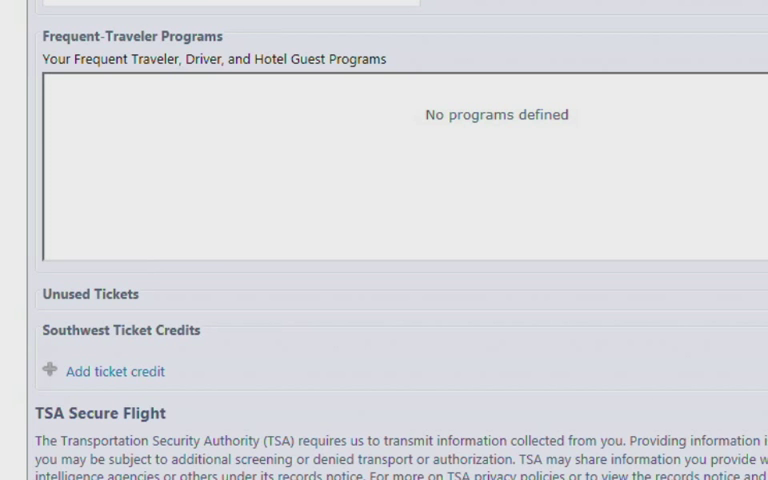
scroll("down", 3)
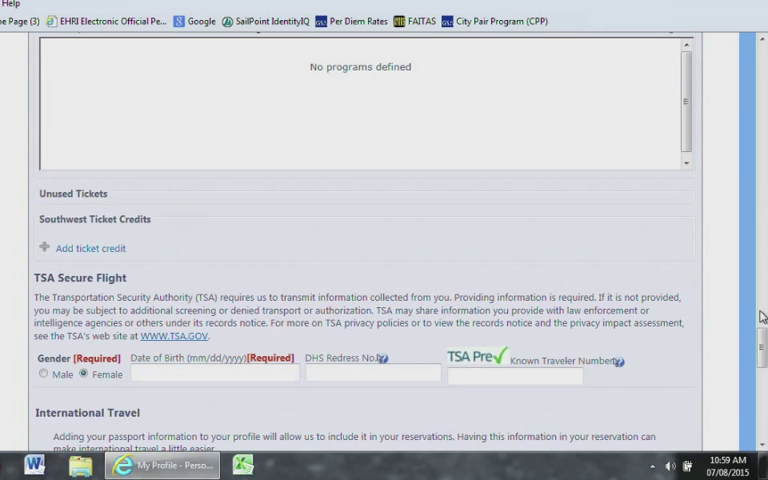
scroll("down", 3)
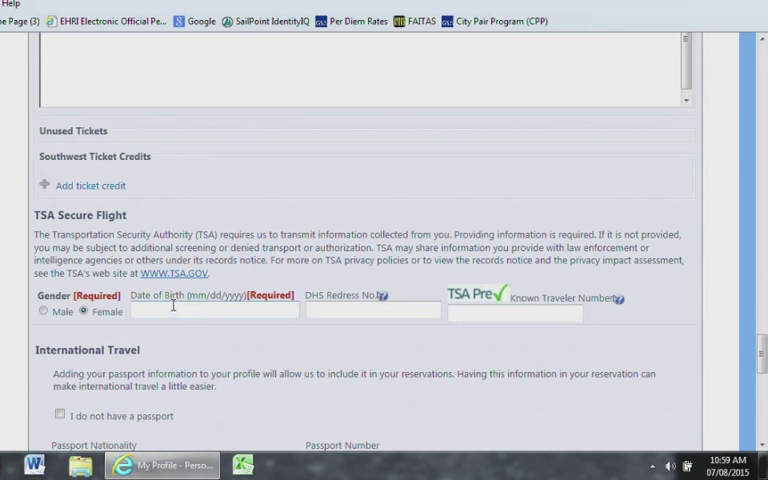
left_click(212, 310)
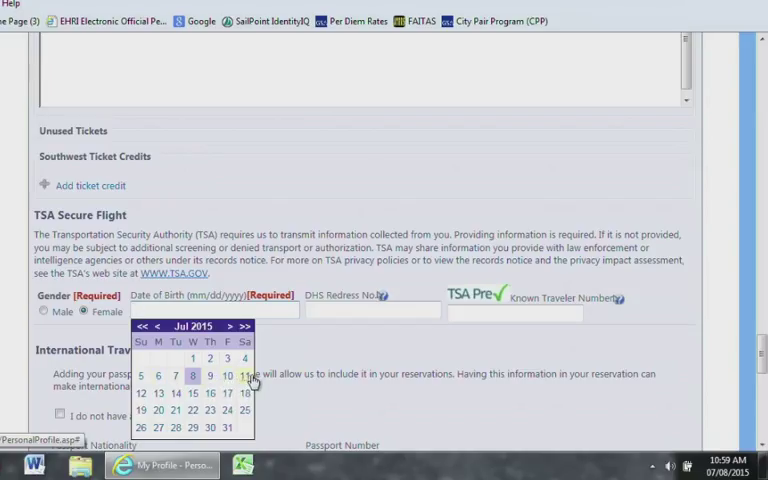
left_click(248, 376)
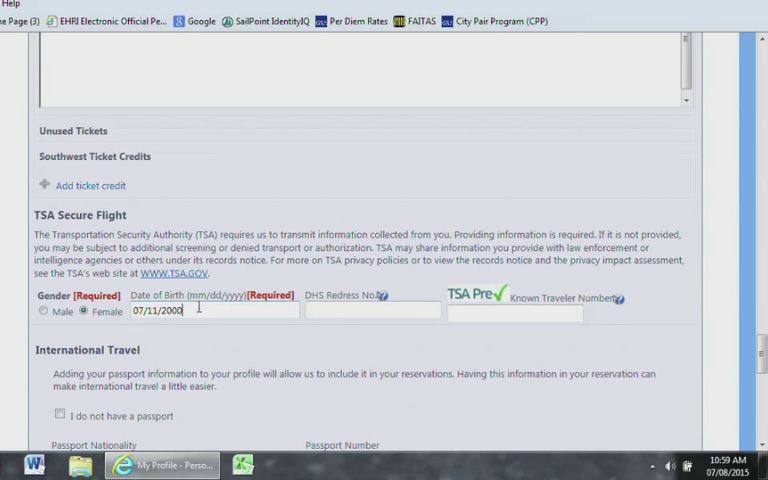
mouse_move(324, 356)
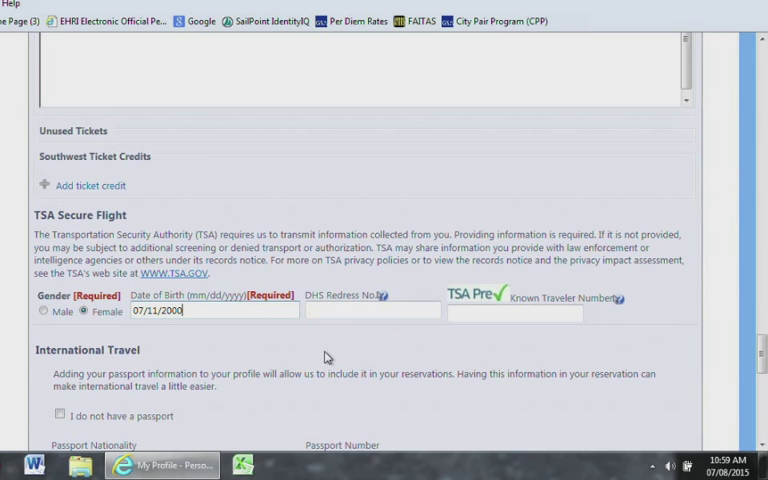
scroll("down", 3)
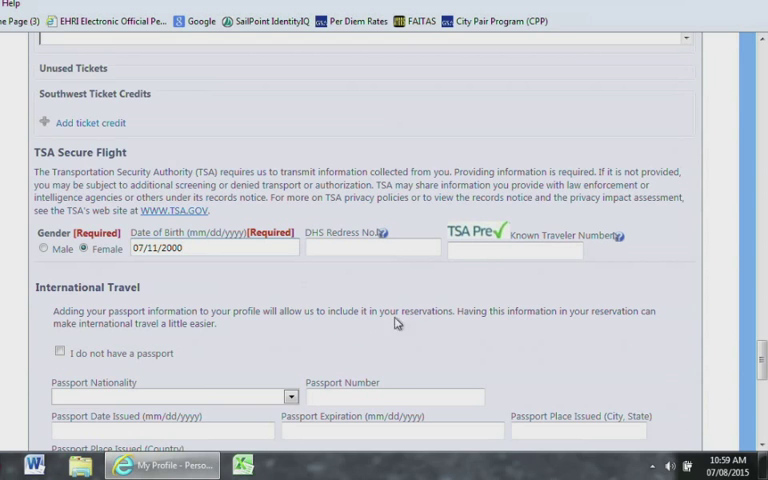
scroll("down", 3)
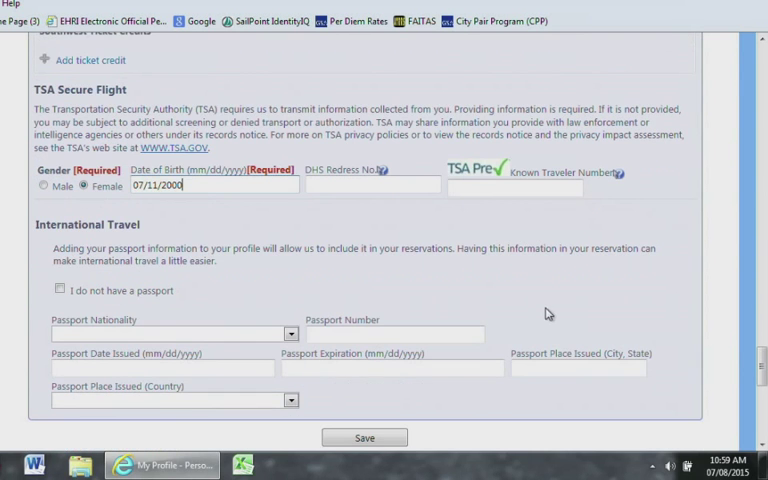
scroll("down", 3)
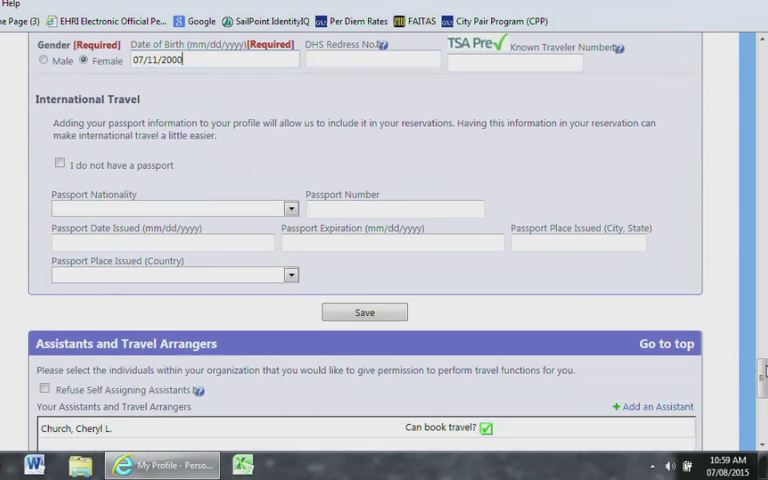
scroll("down", 3)
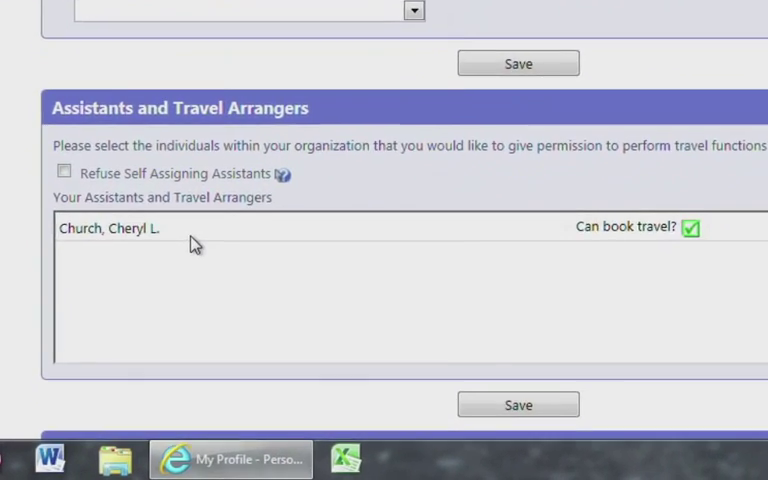
Save the profile past the Credit Cards section, returning to the home page
scroll("down", 3)
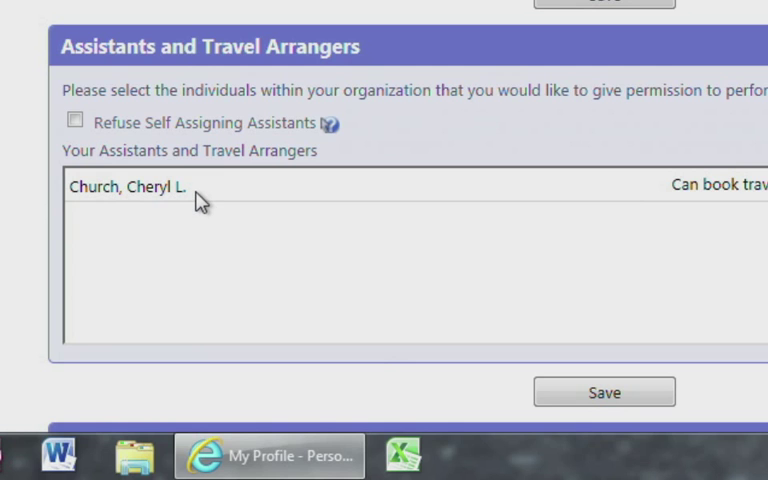
mouse_move(668, 224)
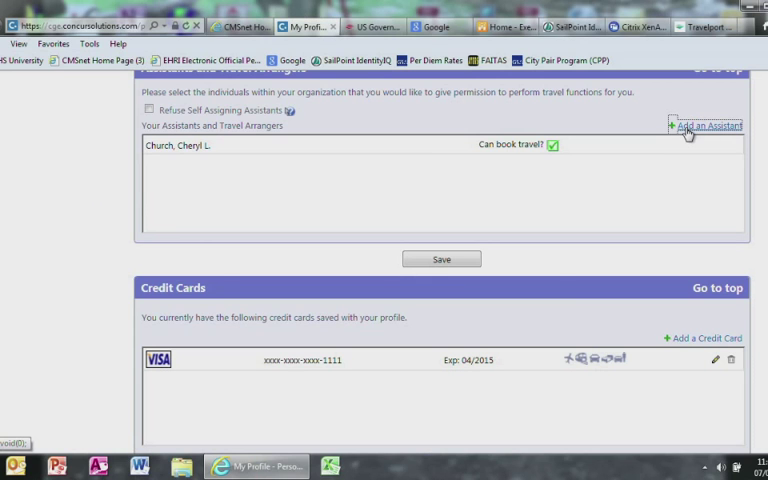
left_click(706, 126)
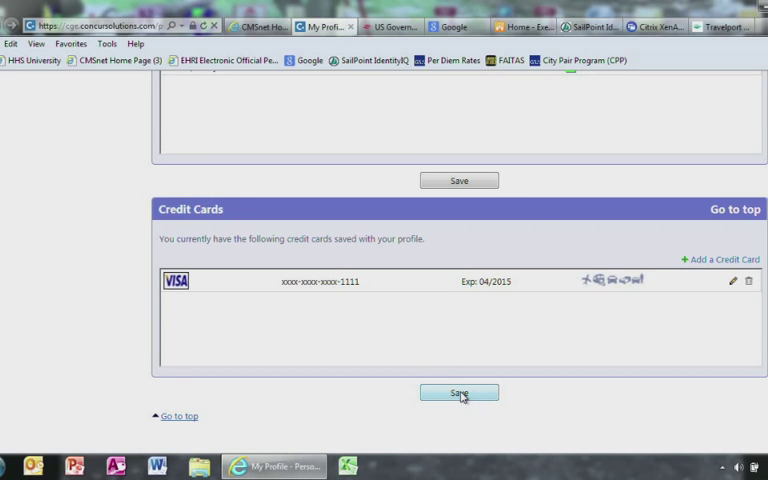
left_click(456, 392)
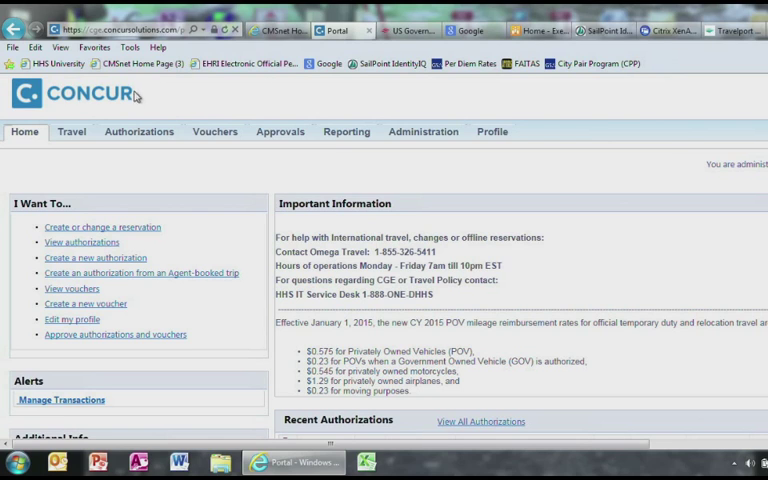
Go to the Travel section and enter '233 S Wacker Dr Chicago' as the temporary duty location
left_click(72, 132)
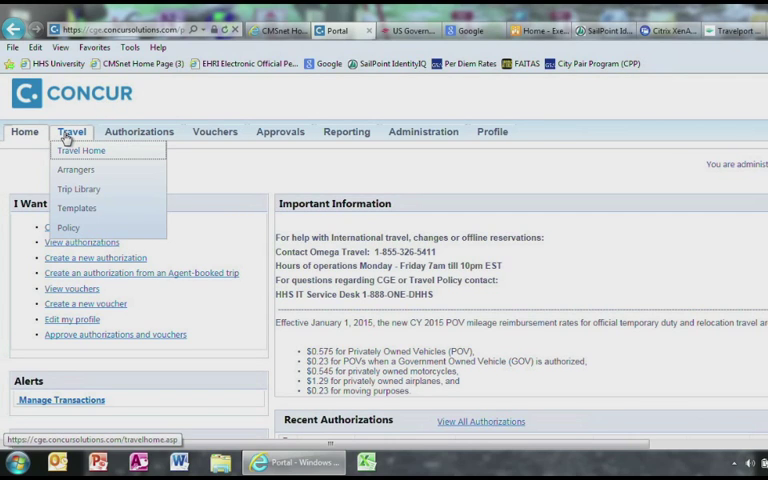
left_click(80, 150)
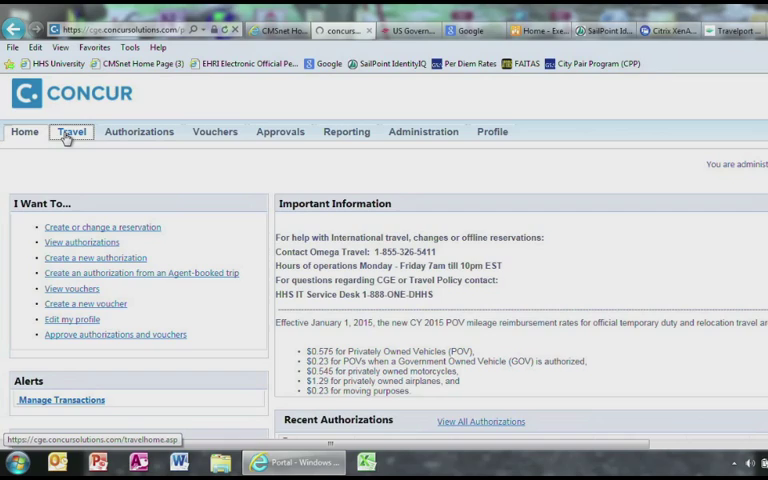
left_click(72, 132)
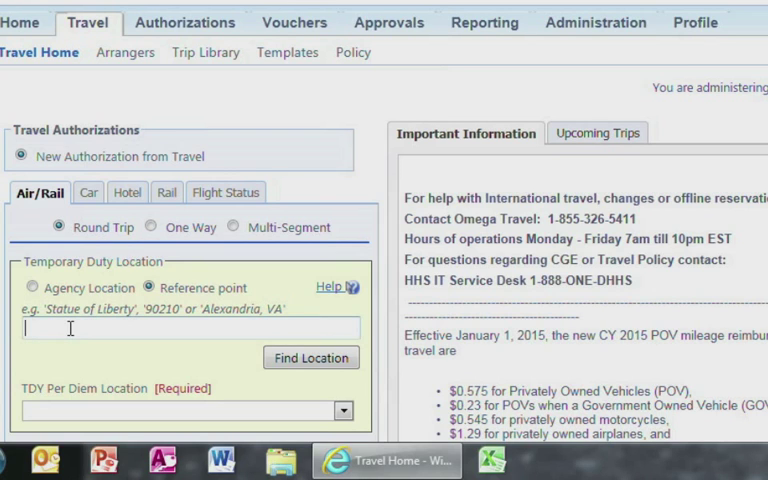
mouse_move(46, 364)
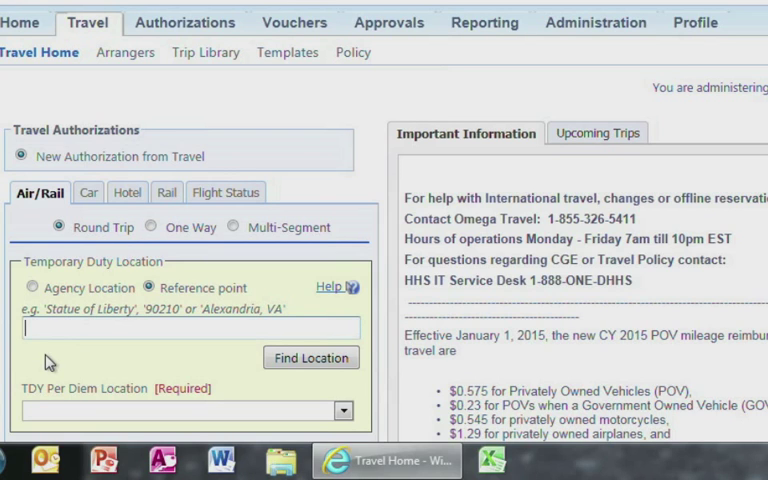
type("233 s")
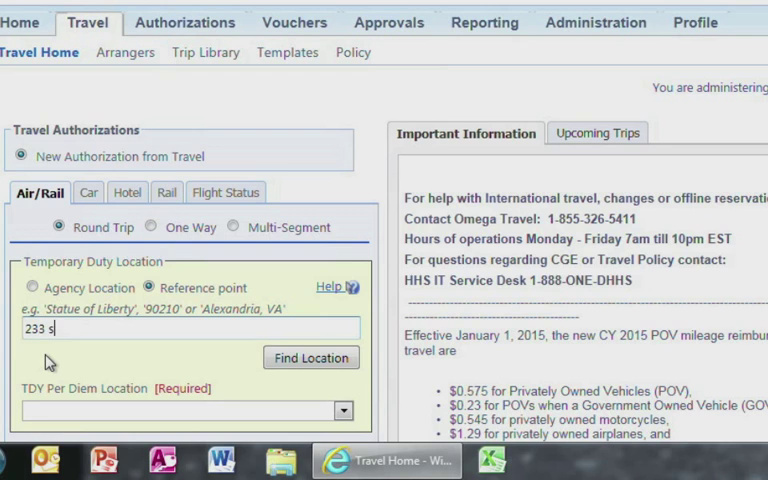
type("wacker s")
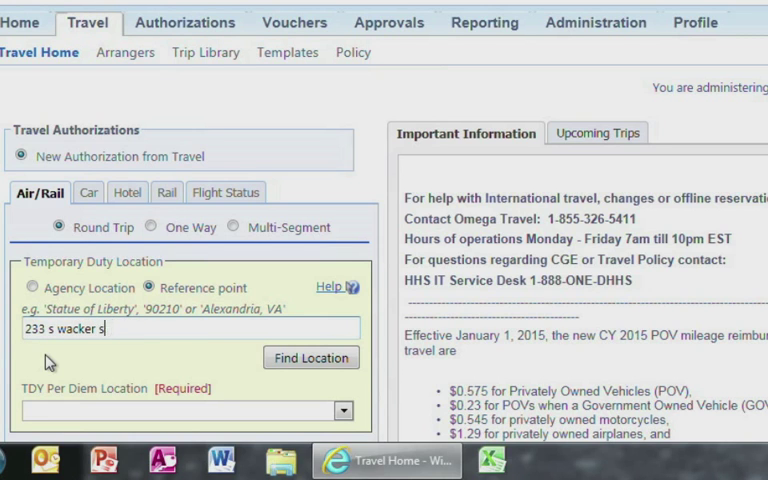
type("dr chica")
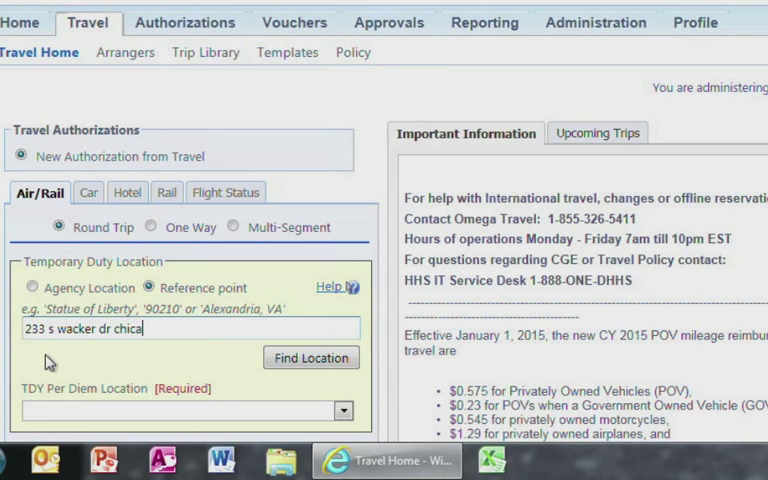
Accept the 233 South Wacker Drive match, set BWI–ORD Sep 7–11 with car and hotel, and search flights
left_click(312, 356)
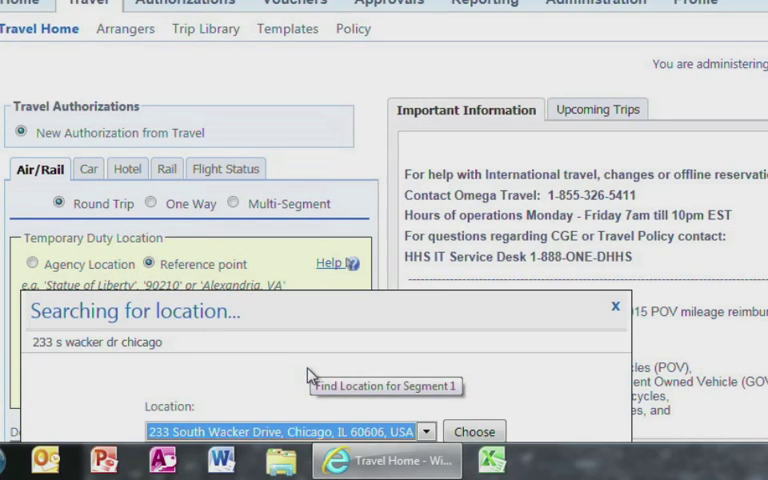
left_click(472, 432)
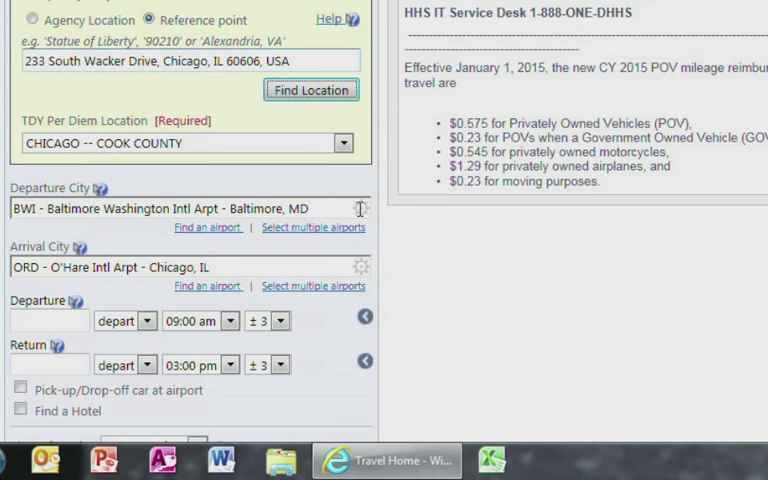
left_click(180, 208)
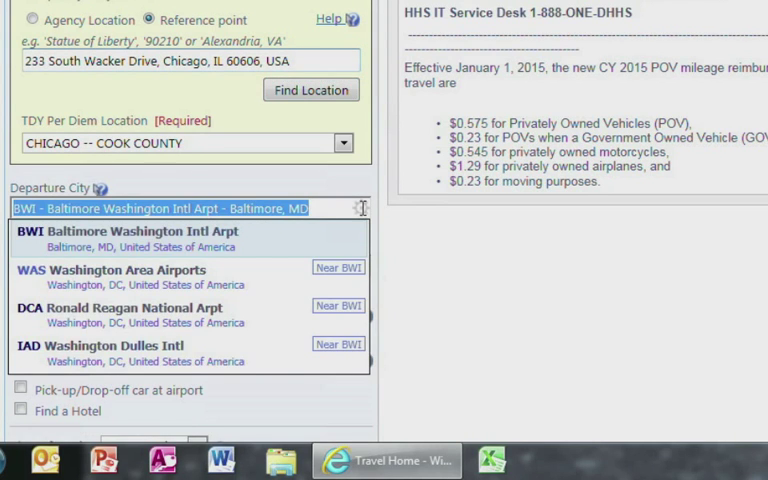
mouse_move(358, 222)
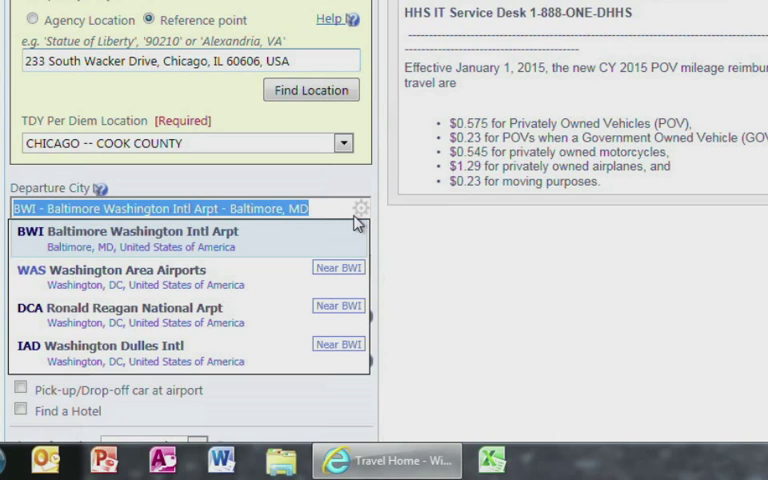
mouse_move(356, 228)
type("10/09/2015")
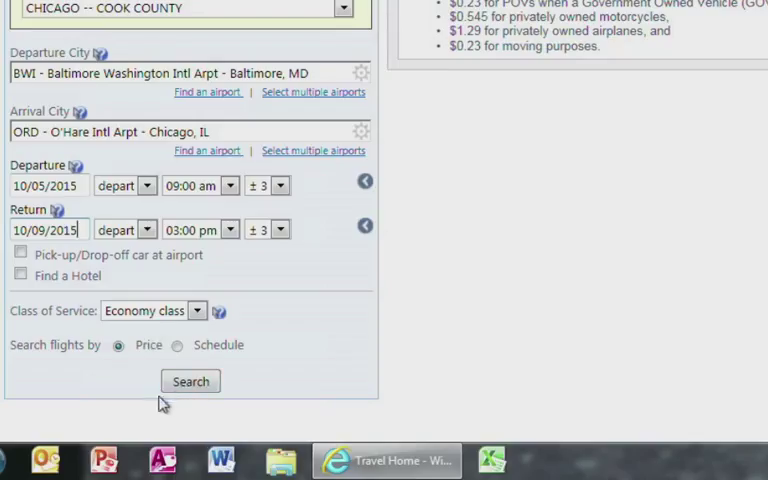
left_click(20, 276)
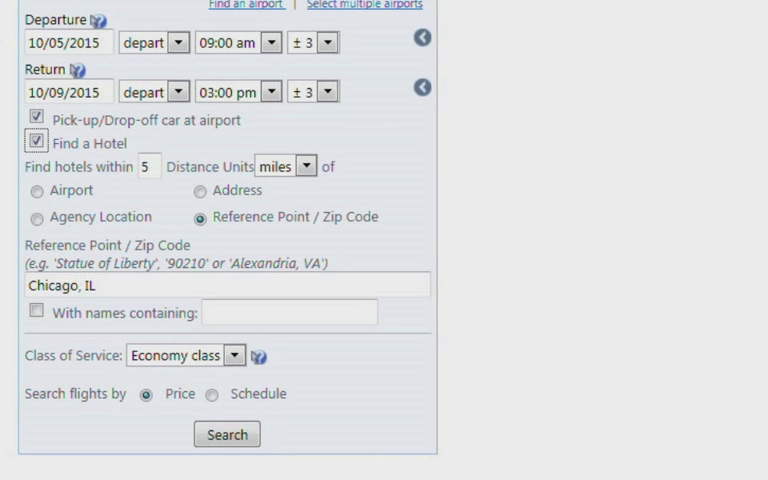
mouse_move(186, 400)
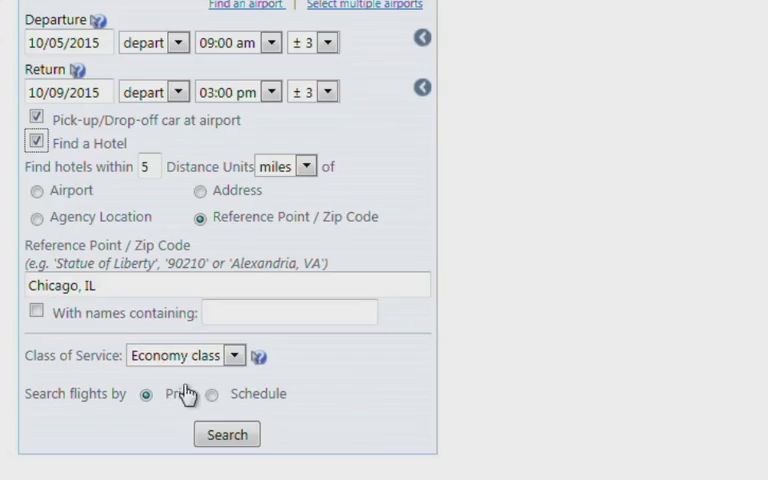
left_click(226, 434)
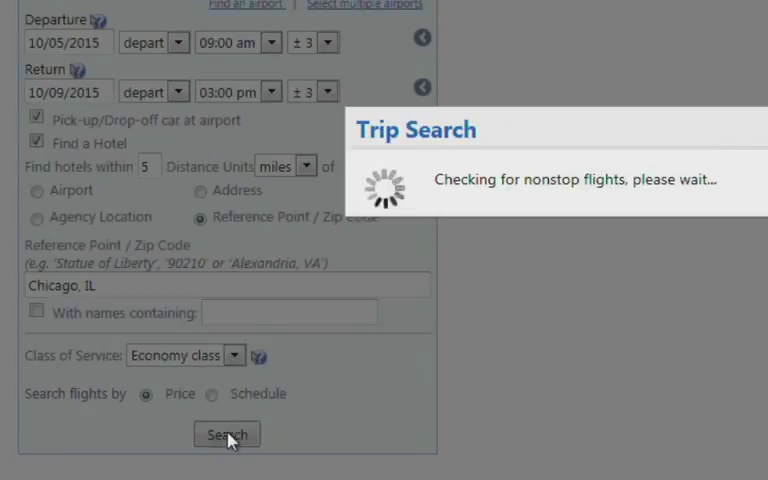
left_click(226, 434)
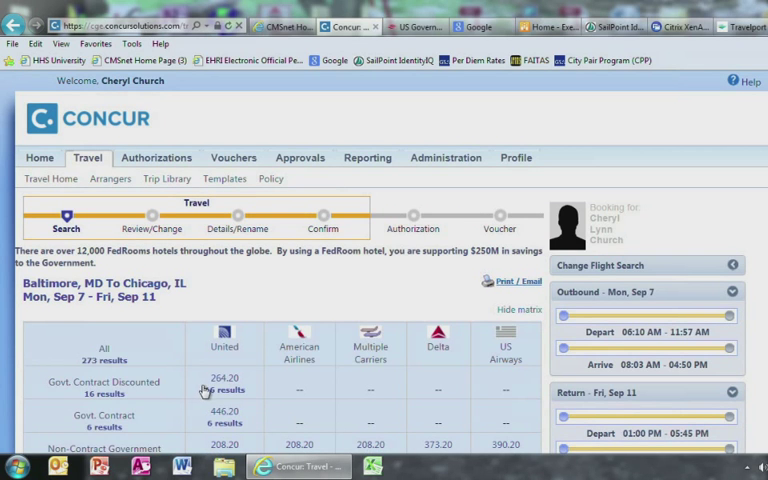
Show fares for the first United itinerary, flights 1711 and 1290, after scanning the results
scroll("down", 3)
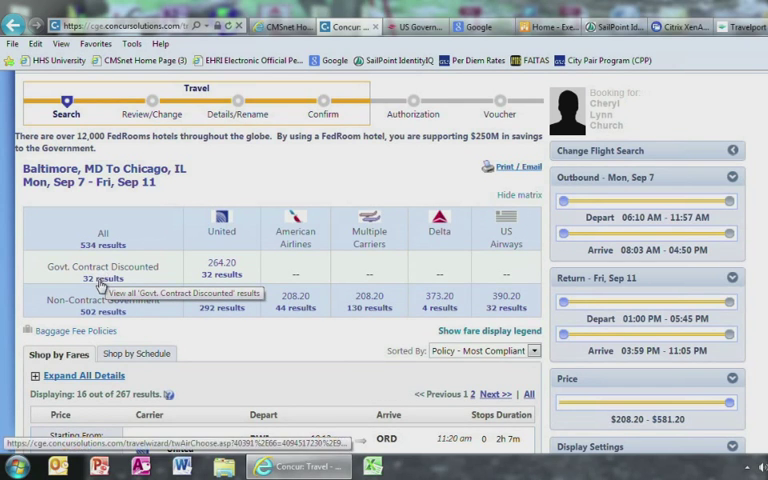
scroll("down", 3)
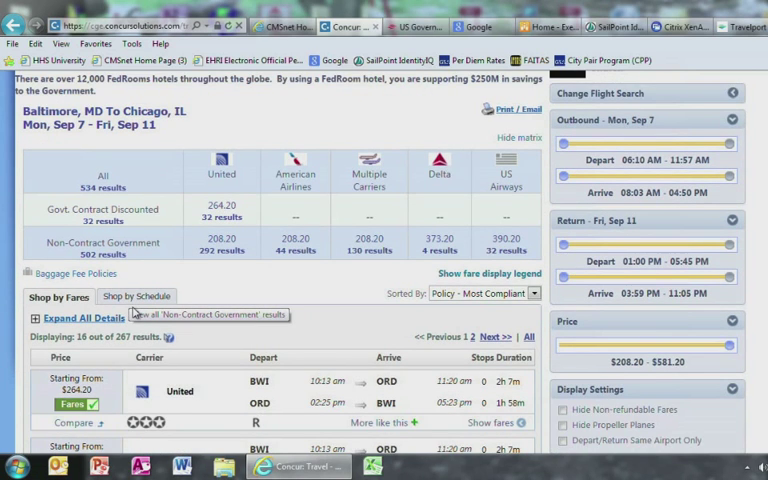
scroll("down", 3)
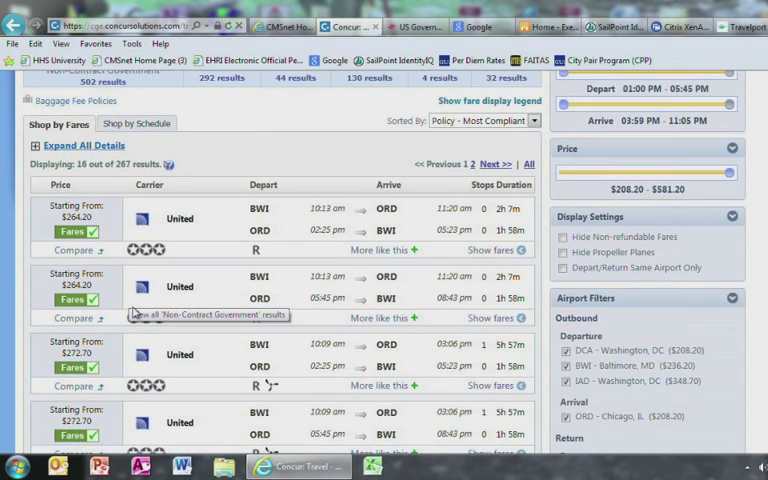
scroll("down", 3)
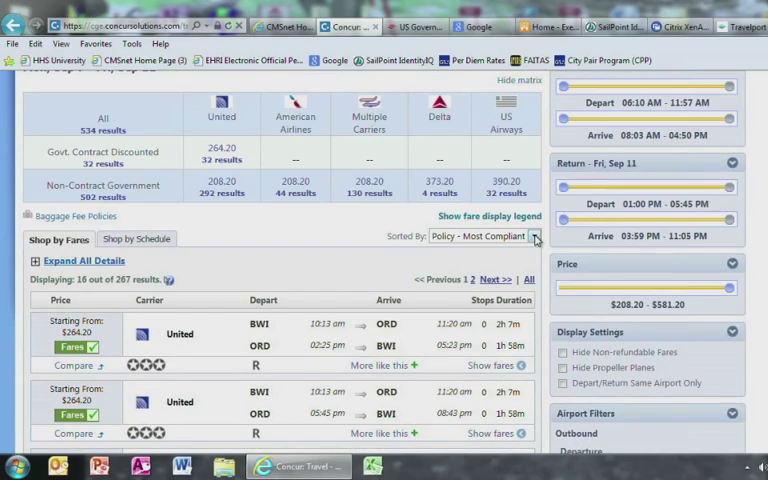
left_click(534, 236)
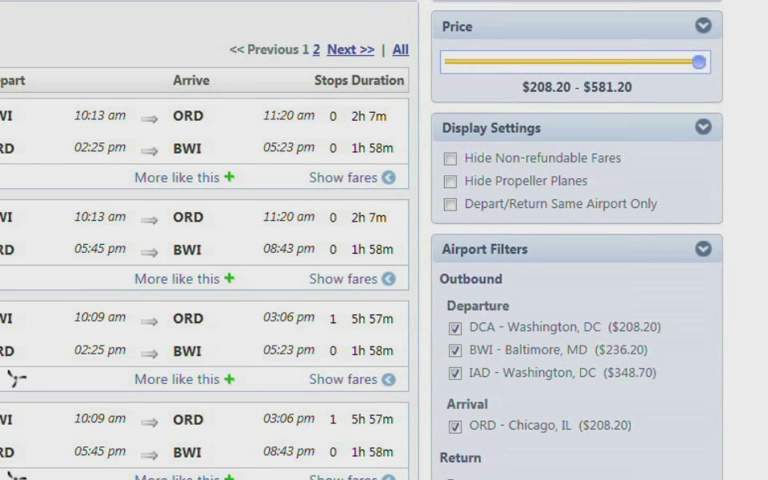
scroll("down", 3)
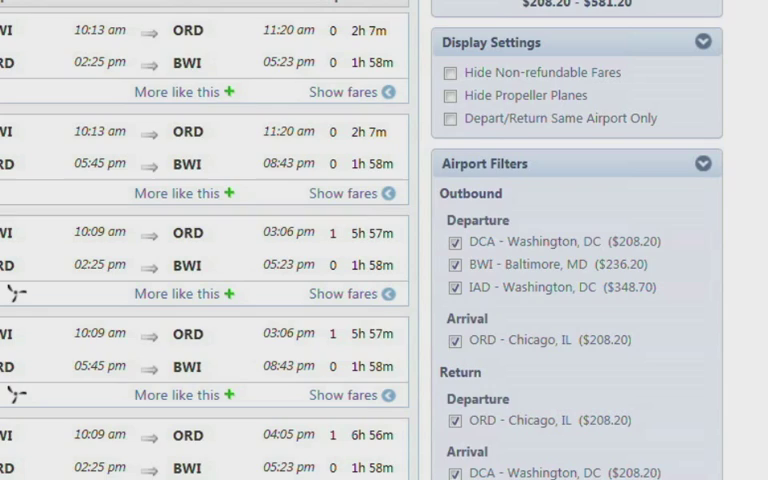
scroll("down", 3)
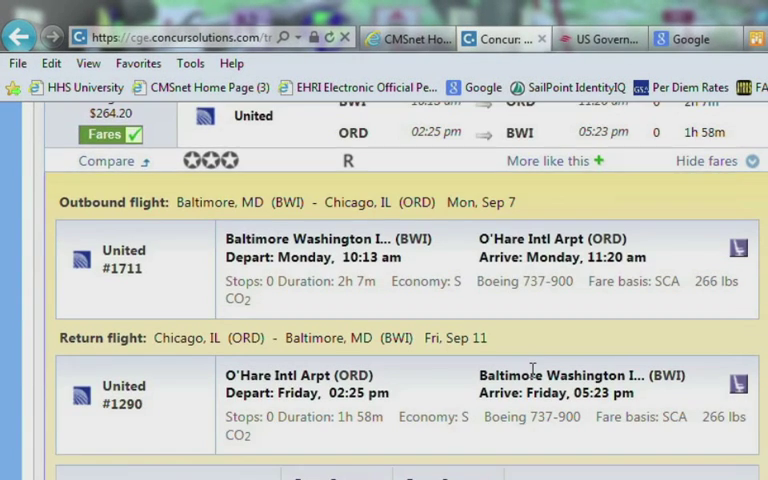
Select the Govt. Contract Discounted (Refundable) $264.20 fare and proceed to Reserve
scroll("down", 3)
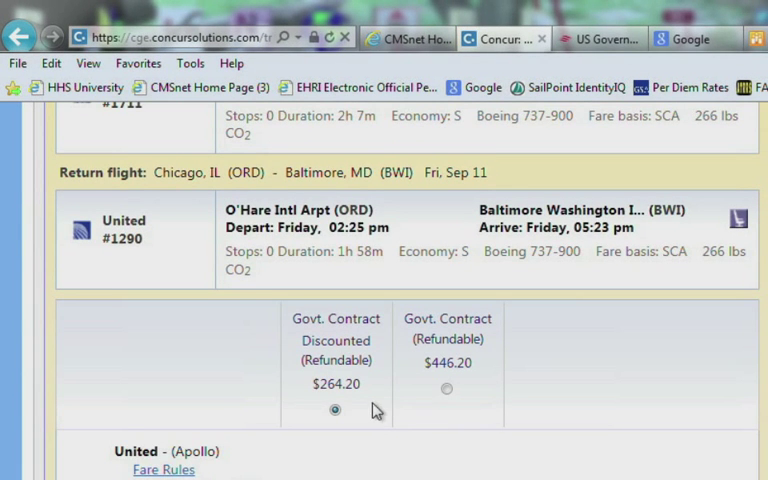
left_click(336, 412)
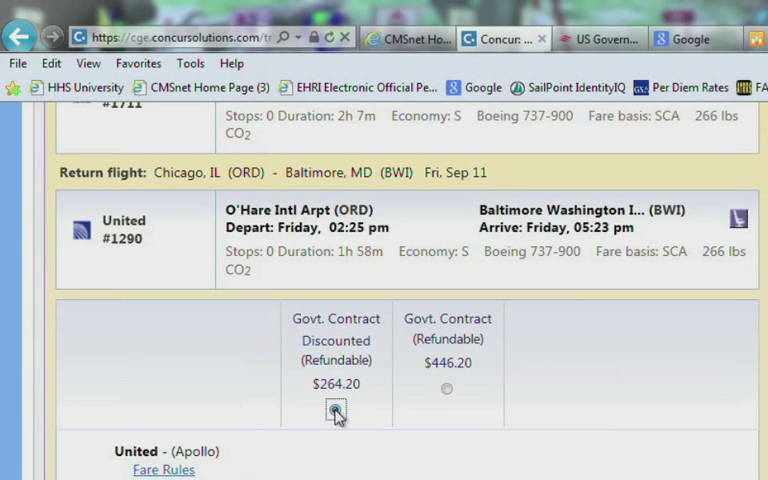
left_click(336, 408)
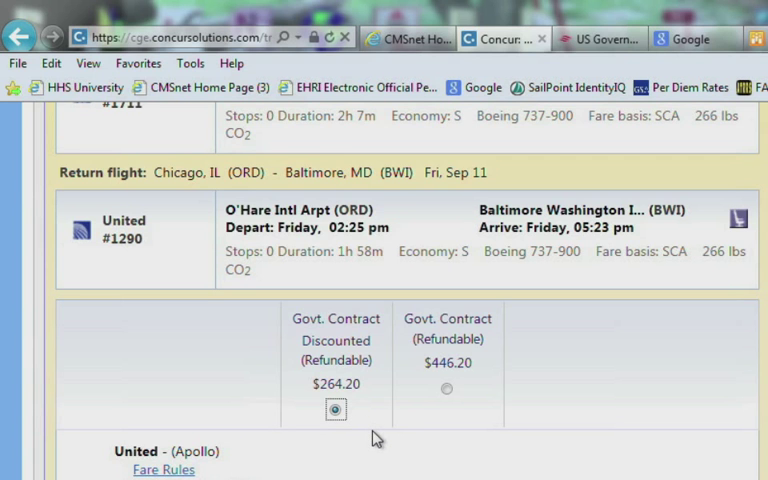
mouse_move(380, 436)
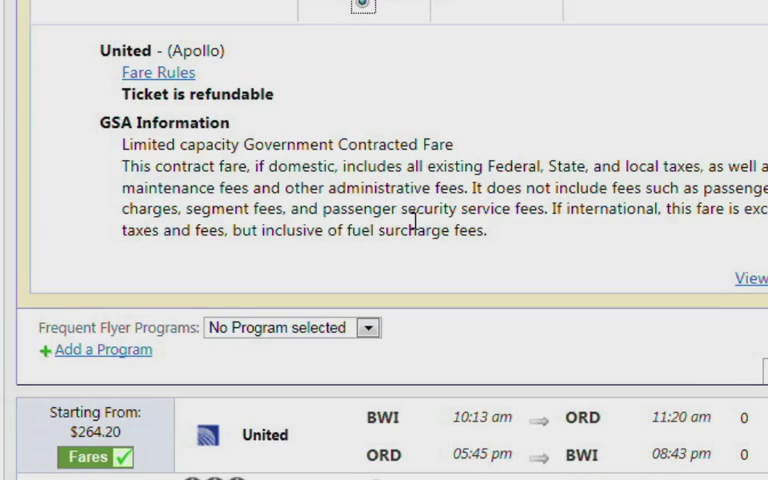
scroll("down", 3)
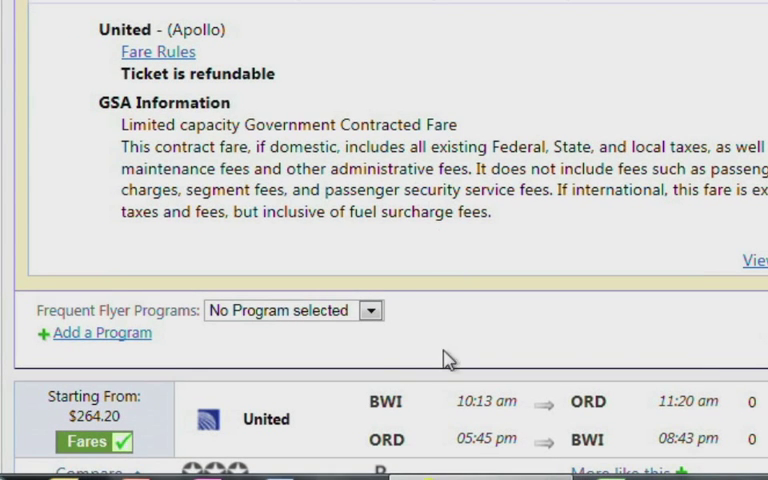
left_click(372, 310)
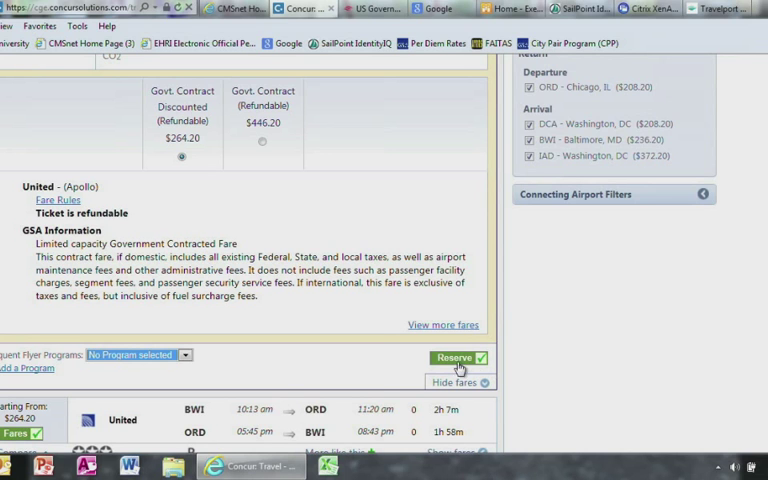
Reserve the United fare and continue with the VISA card to the rental car page
left_click(452, 356)
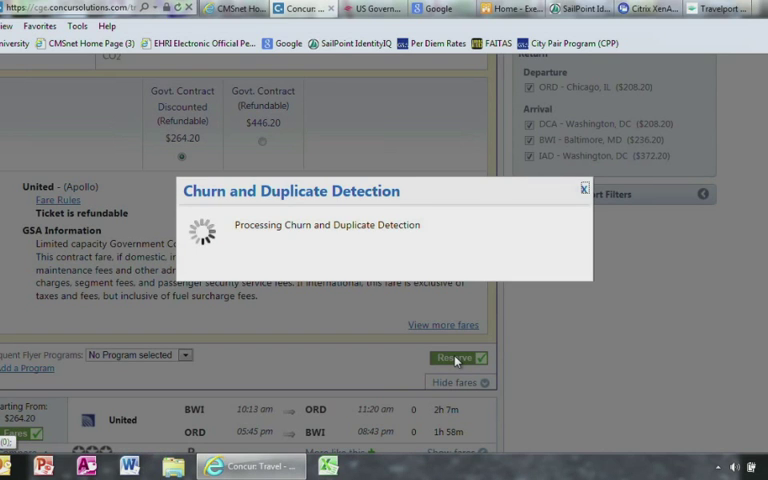
left_click(452, 356)
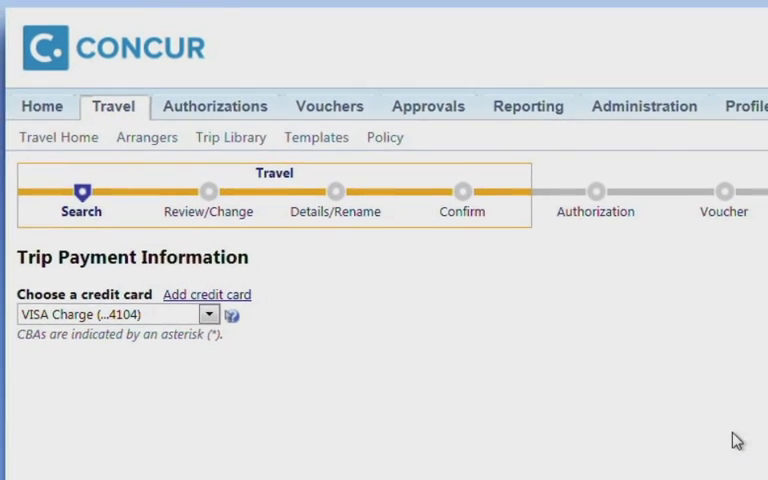
scroll("down", 3)
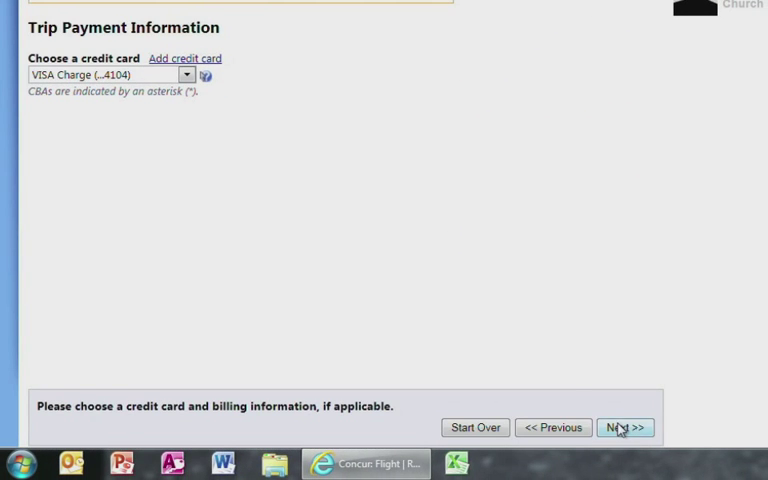
left_click(624, 428)
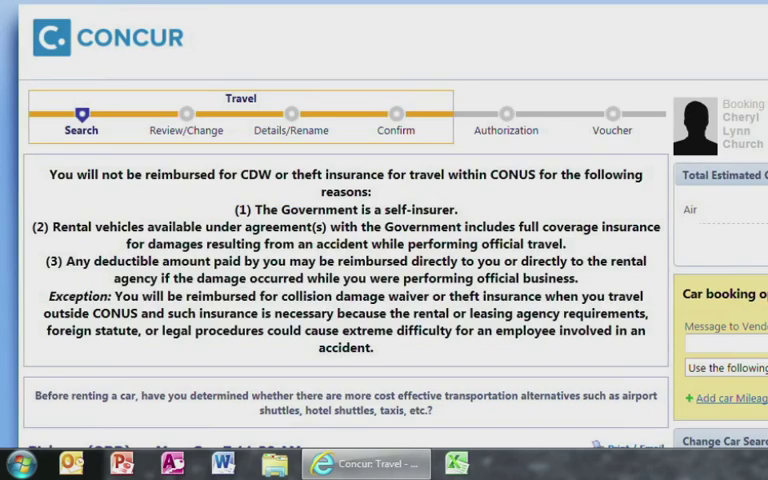
Filter the car matrix to the Advantage economy car at $38.00 per day
scroll("down", 3)
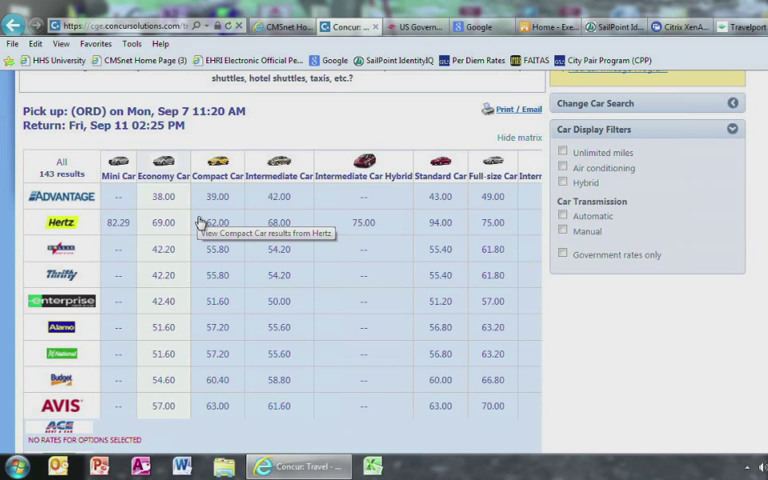
scroll("down", 3)
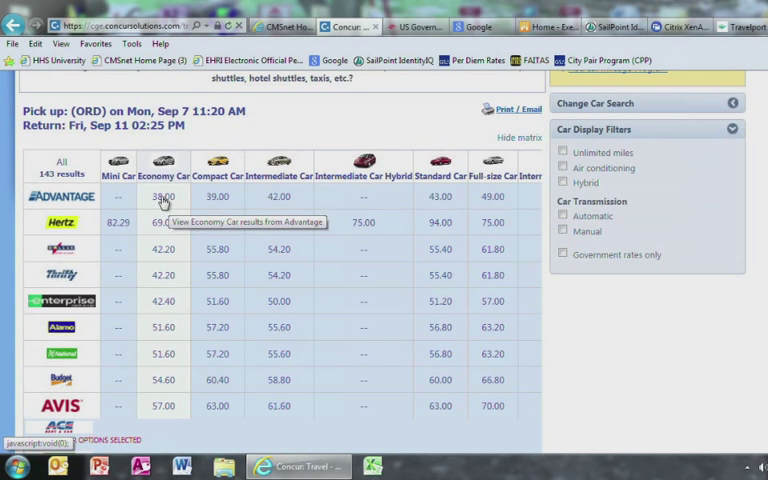
left_click(160, 196)
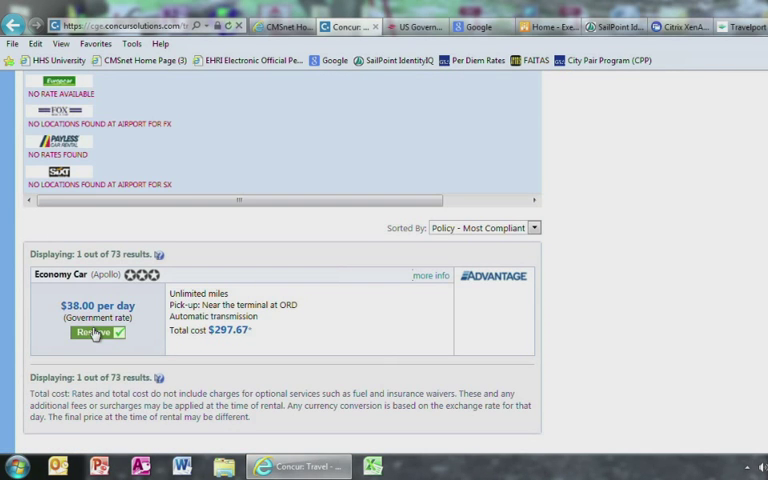
Reserve the $38-per-day Advantage economy car and view room rates at the Chicago hotels
left_click(90, 332)
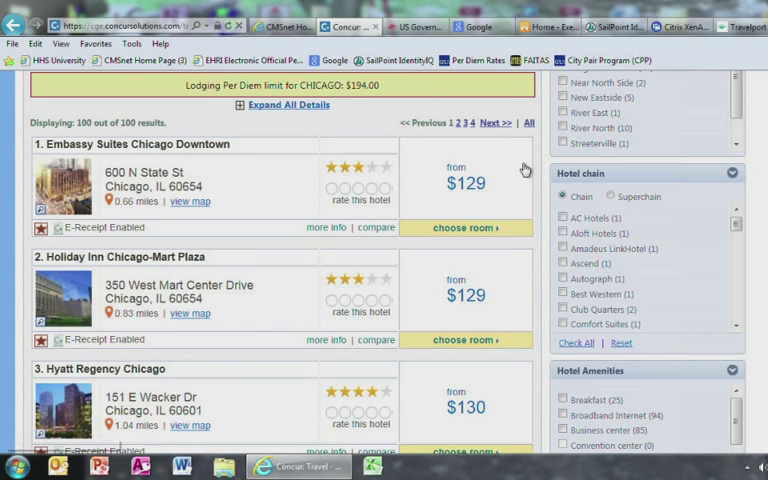
mouse_move(508, 186)
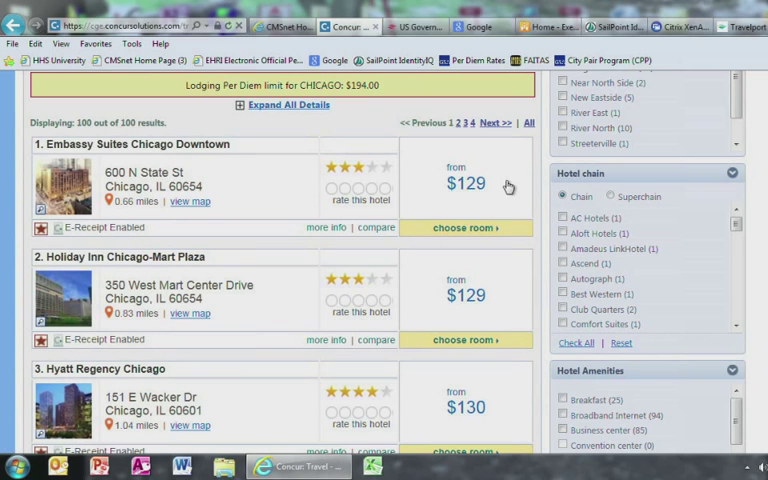
mouse_move(466, 228)
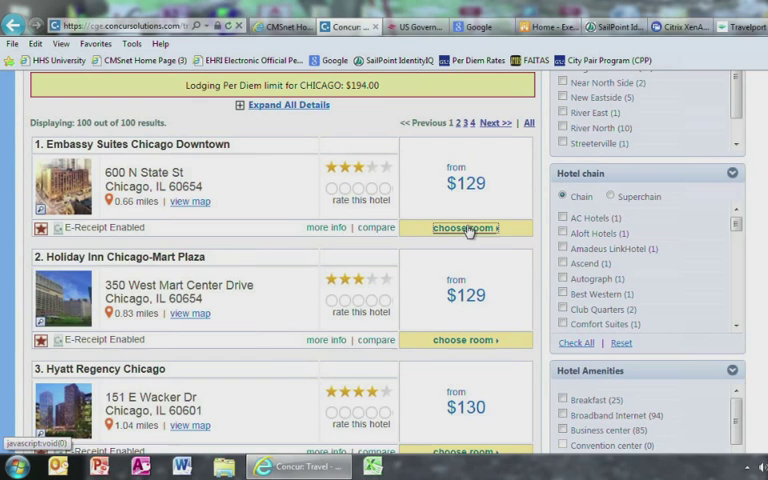
left_click(464, 228)
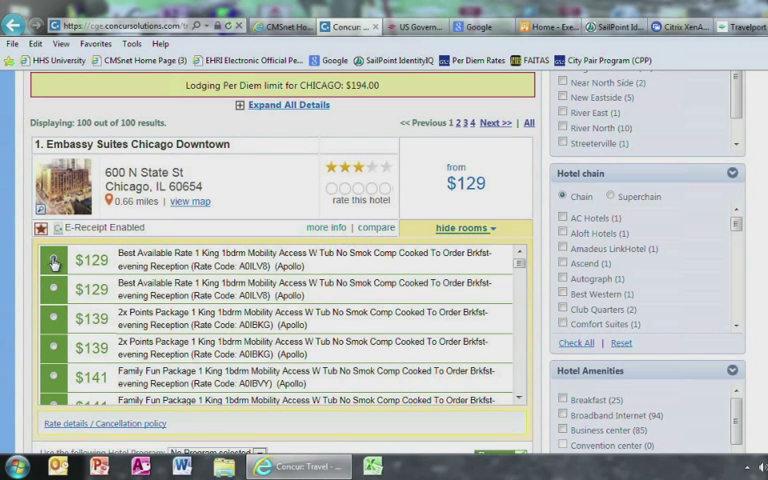
left_click(54, 262)
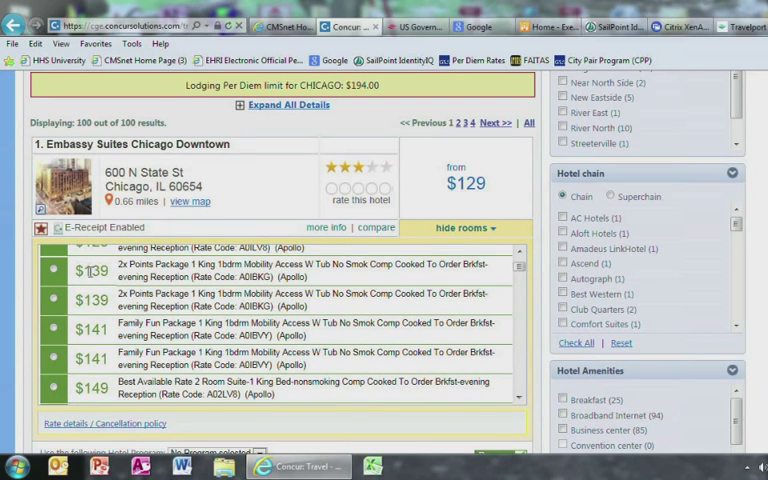
scroll("down", 3)
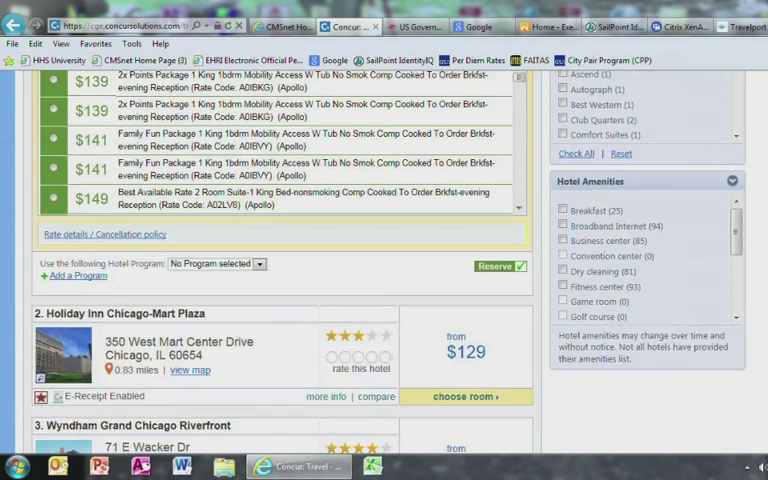
scroll("down", 3)
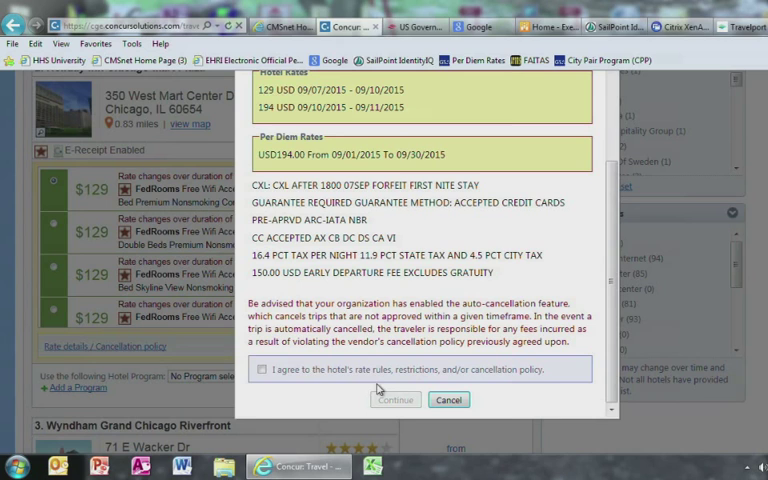
Agree to the hotel policy, reserve the $129 Holiday Inn Chicago-Mart Plaza room and continue past the itinerary
left_click(262, 370)
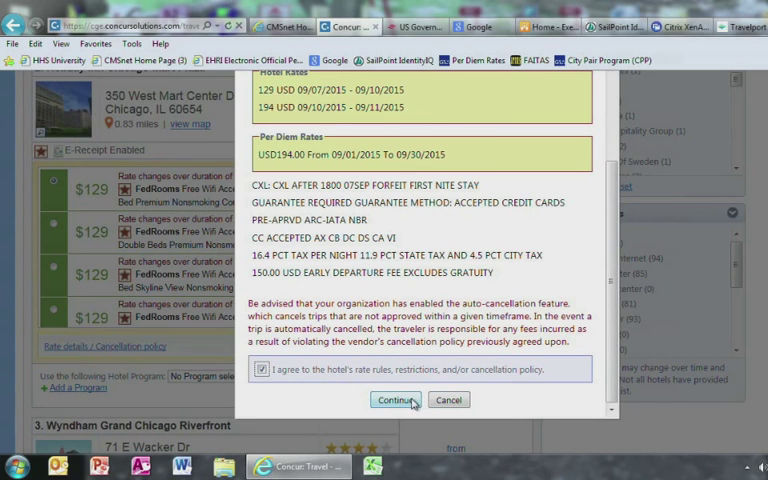
left_click(400, 400)
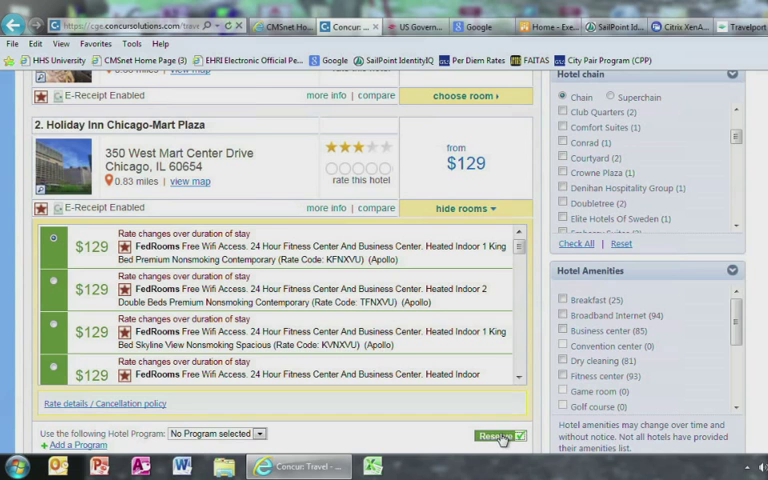
left_click(500, 432)
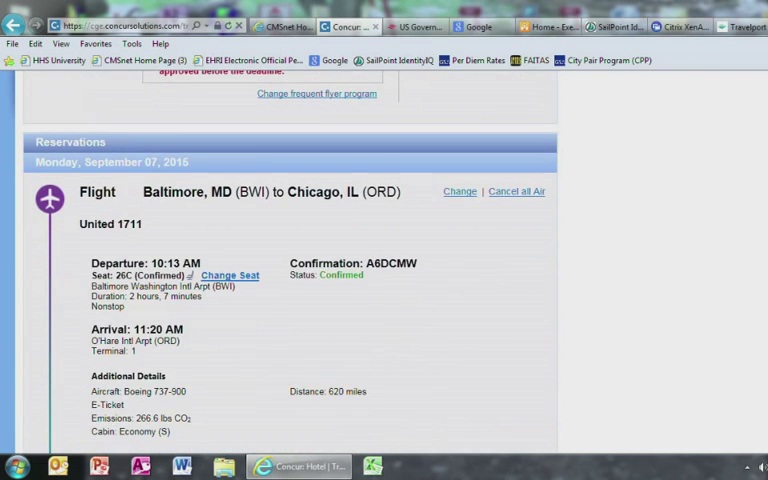
scroll("down", 3)
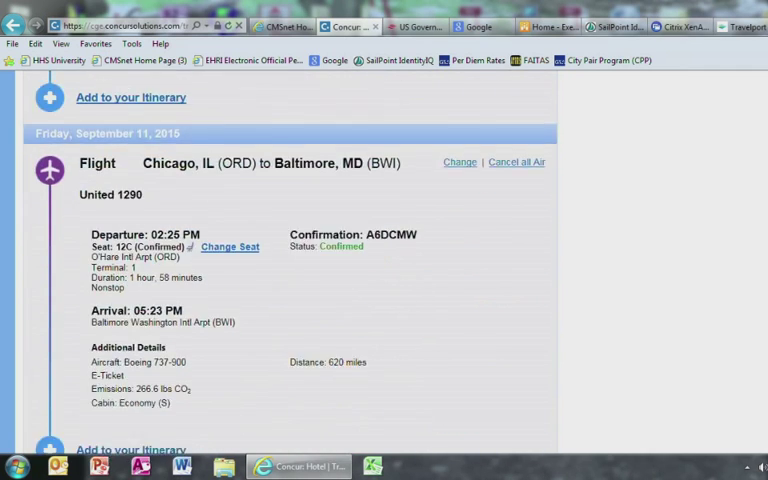
scroll("down", 3)
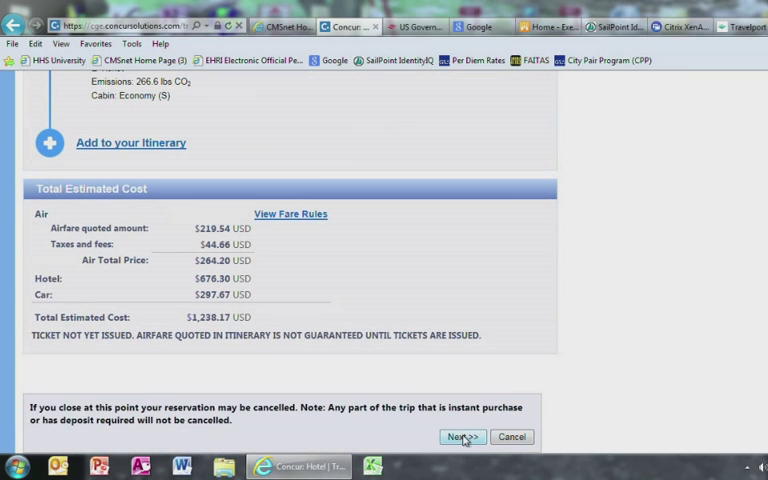
left_click(466, 436)
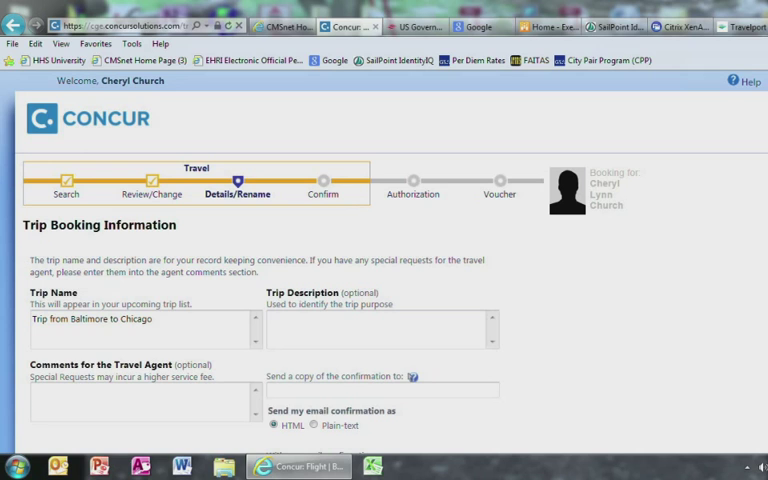
Enter the Chicago ACO site visit at 233 S Wacker St as the trip description and continue to confirmation
scroll("down", 3)
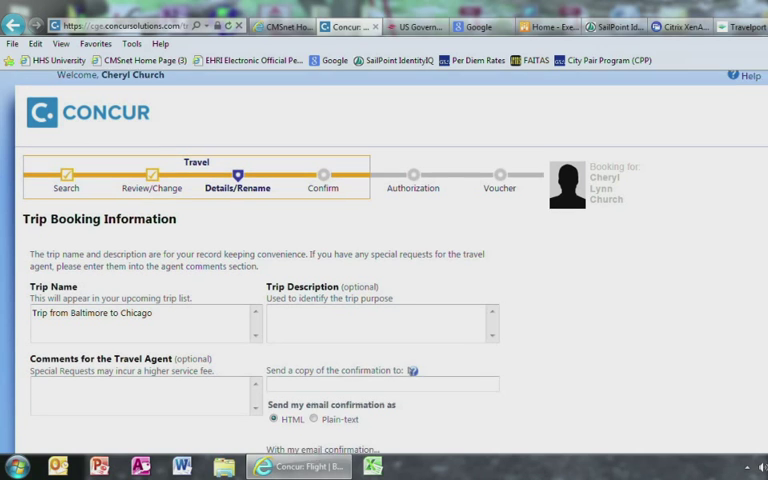
scroll("down", 3)
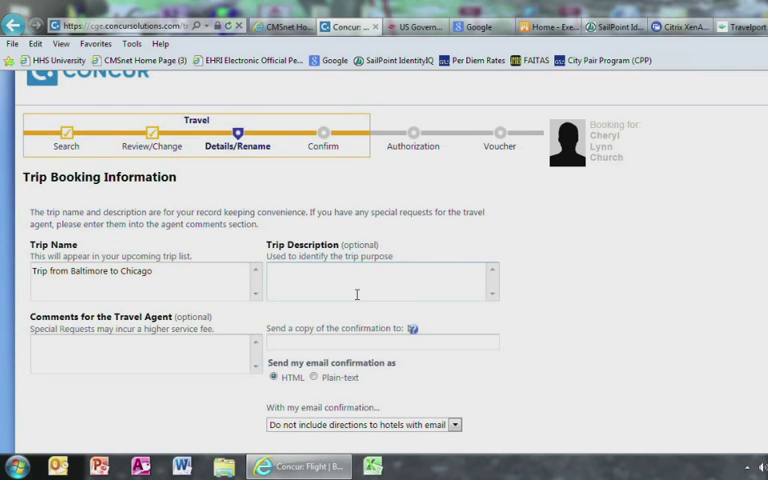
type("Trip to Chicago for ACO site visit, 233 s wacker st,")
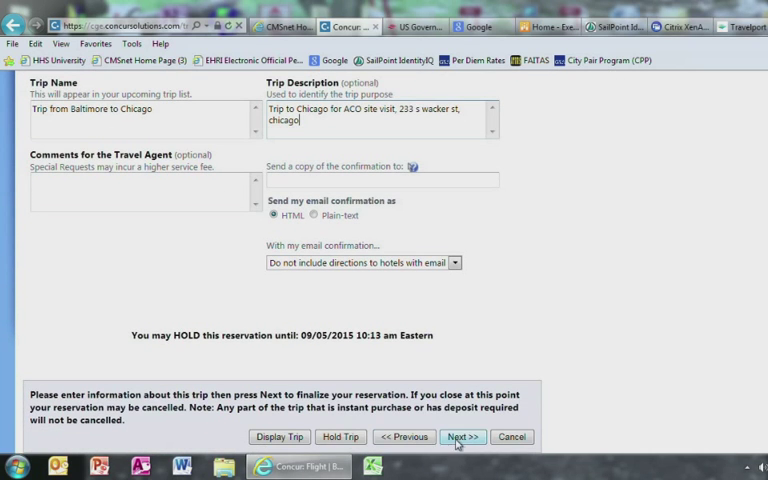
left_click(468, 436)
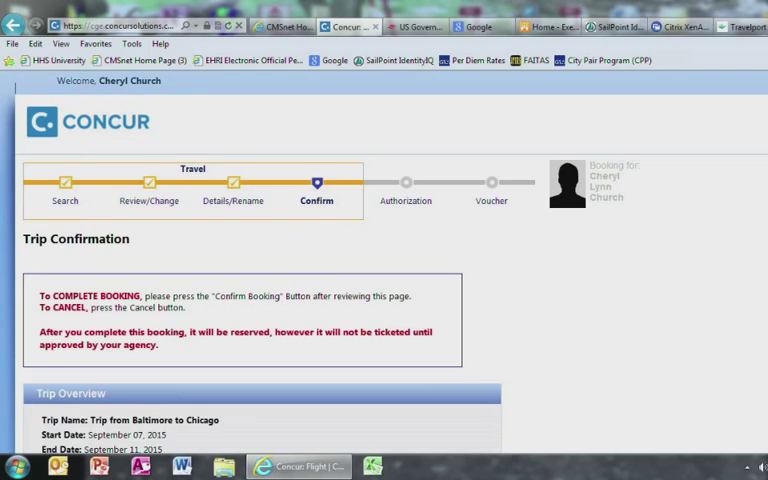
Confirm the Baltimore-to-Chicago booking so the travel authorization opens
scroll("down", 3)
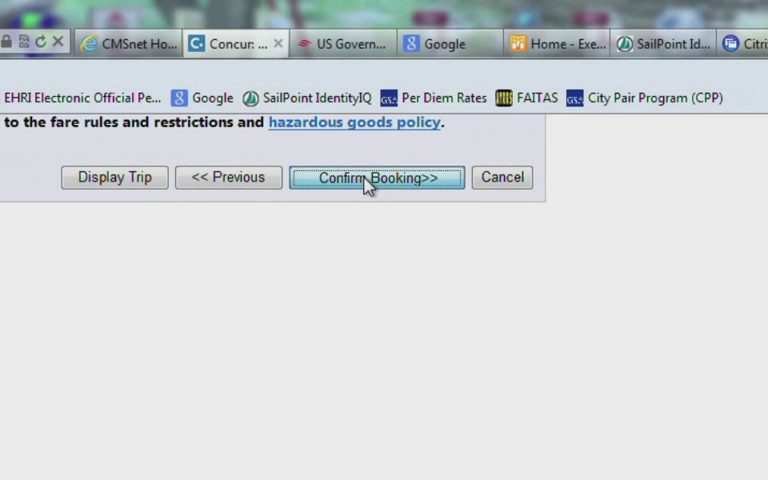
left_click(376, 176)
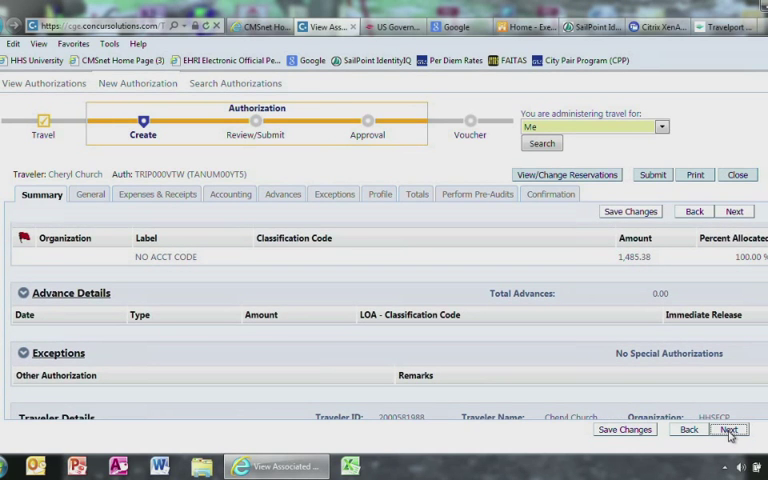
Set the type code to Single Trip (TDY) with Mission (Operational) purpose and continue to Expenses & Receipts
left_click(732, 432)
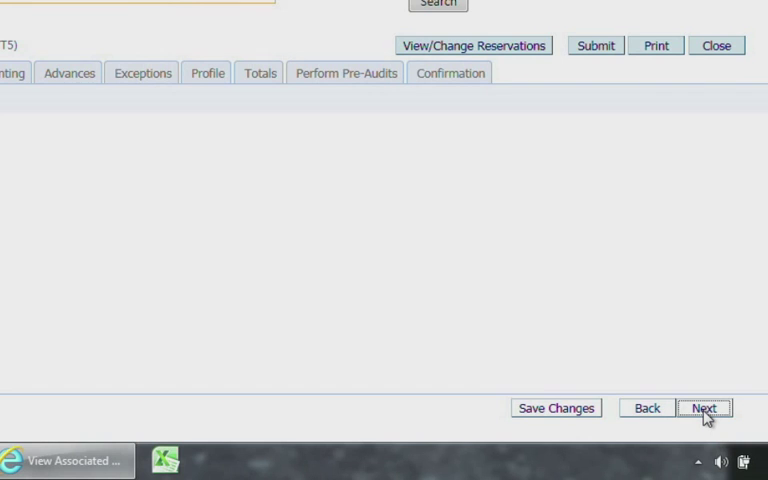
left_click(704, 408)
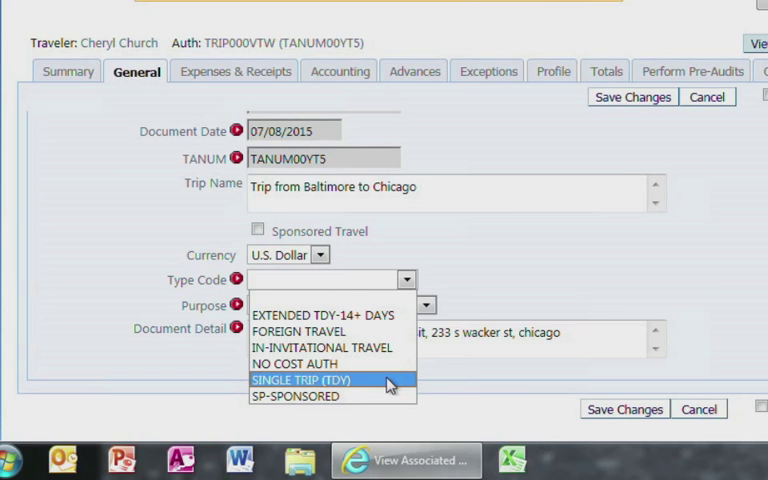
left_click(304, 380)
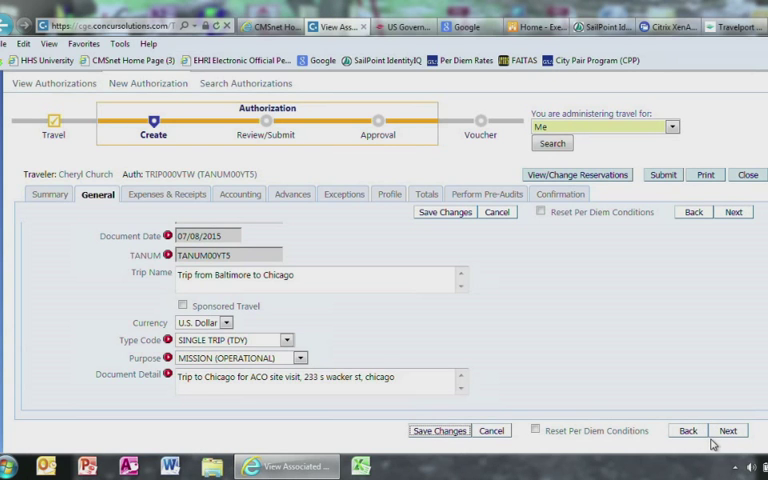
left_click(168, 194)
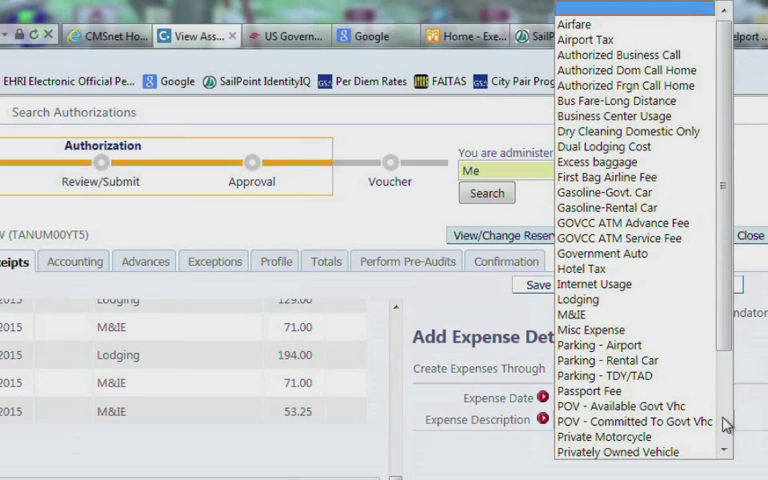
Add a new expense and choose the Parking - Airport type dated 09/07/2015
left_click(584, 268)
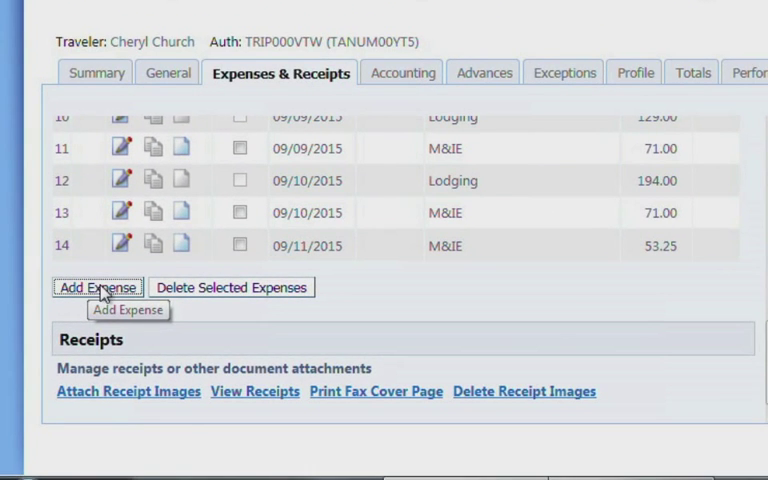
left_click(96, 288)
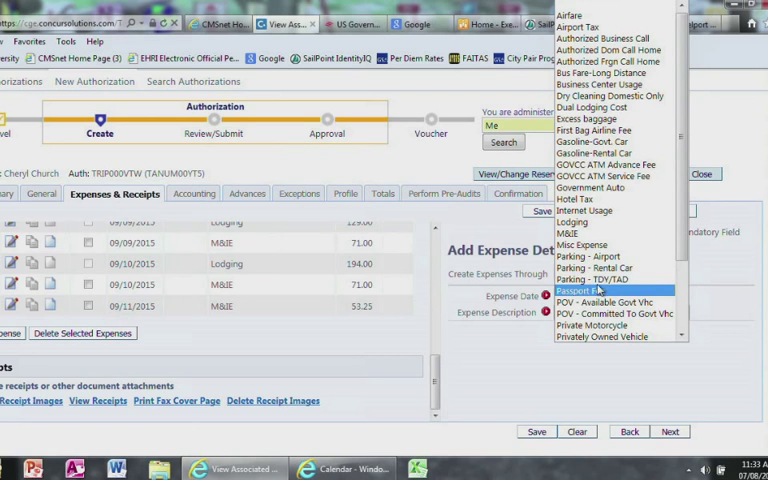
left_click(586, 256)
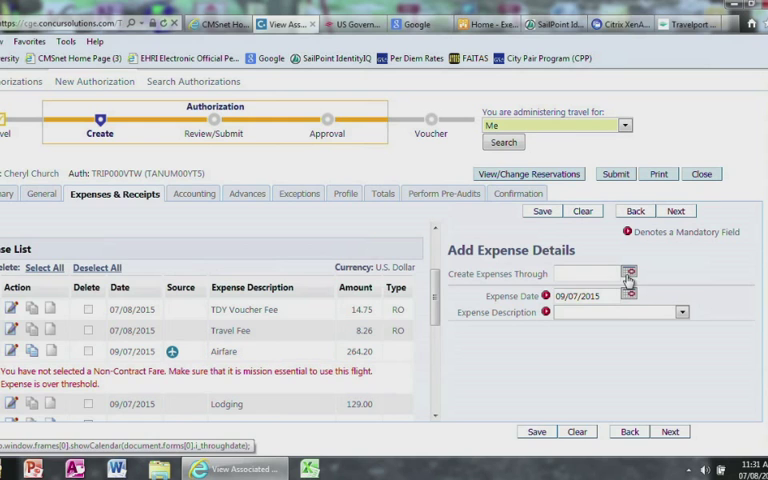
mouse_move(628, 272)
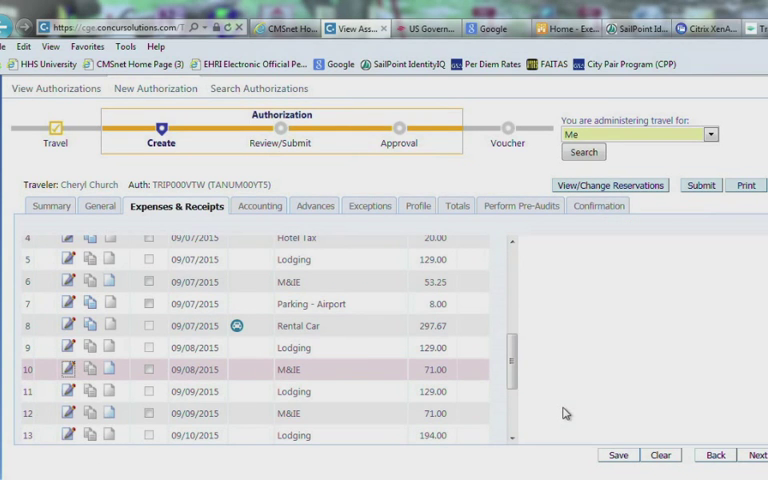
left_click(68, 370)
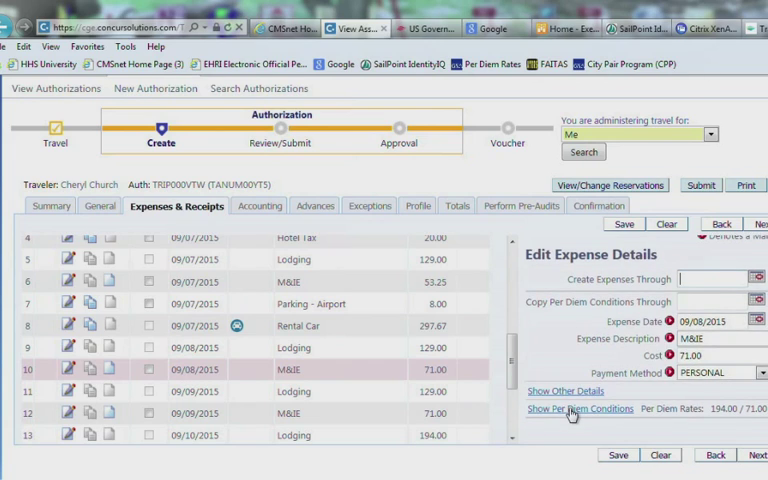
left_click(580, 408)
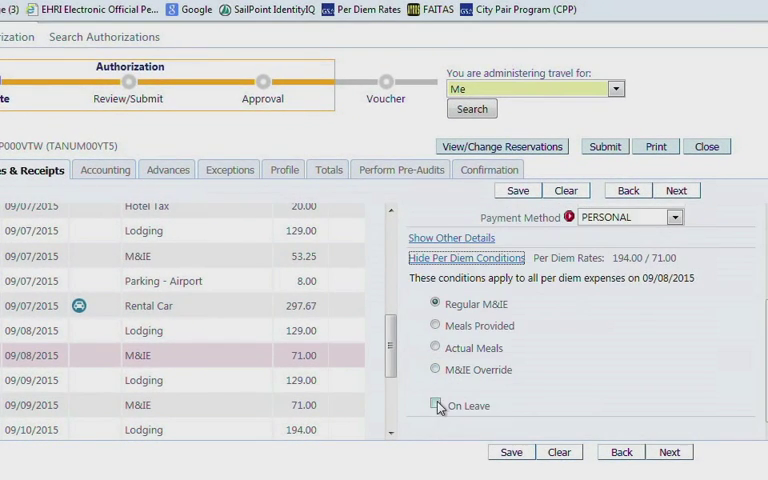
left_click(436, 404)
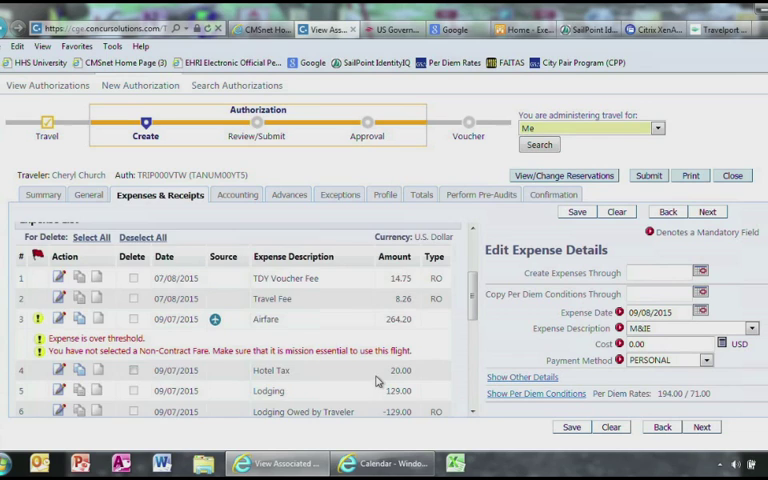
scroll("down", 3)
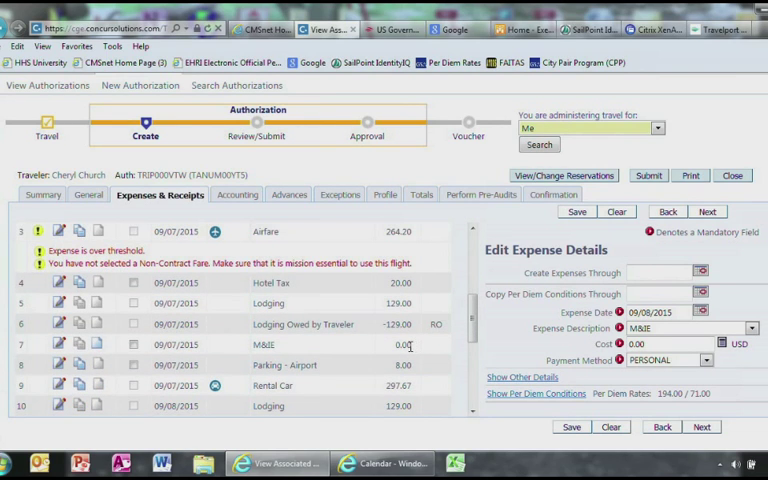
mouse_move(412, 348)
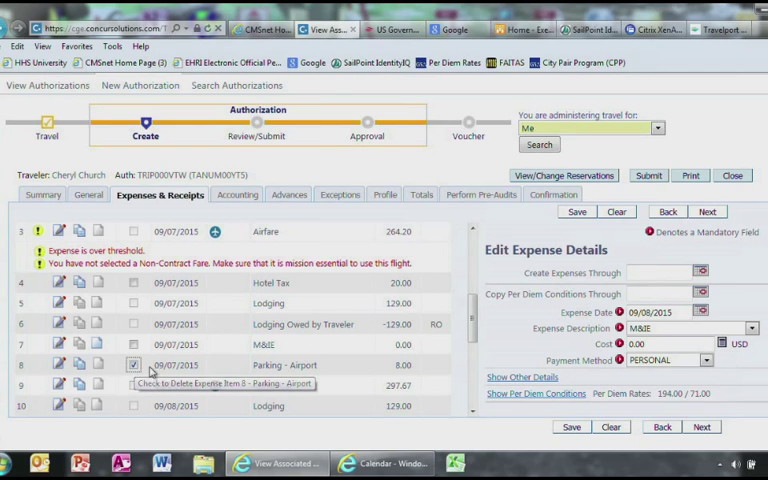
scroll("down", 3)
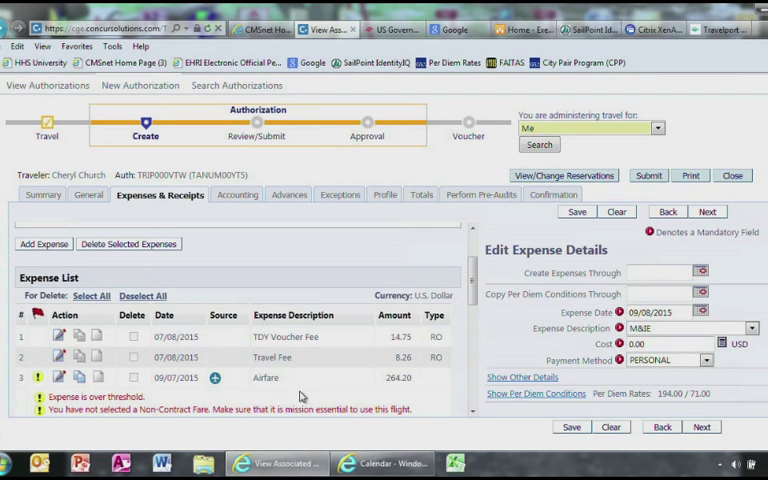
mouse_move(128, 244)
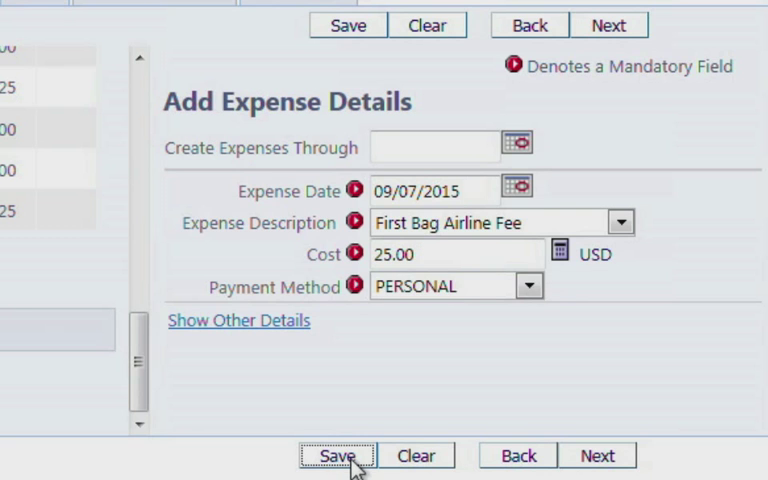
mouse_move(296, 438)
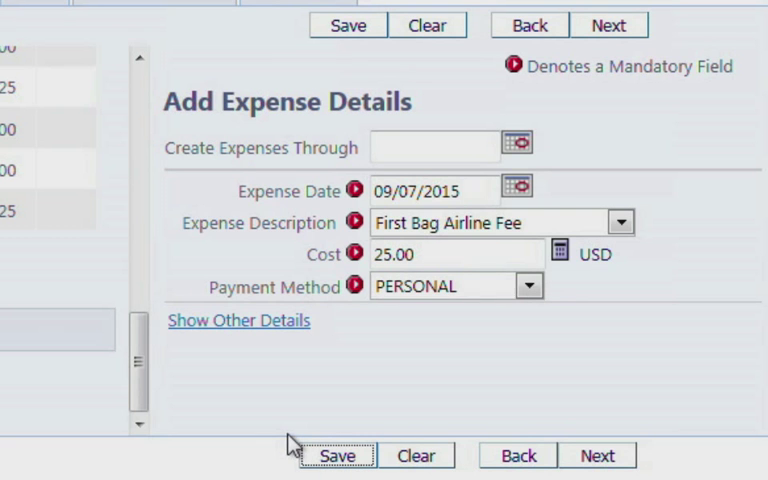
Save the $25.00 First Bag Airline Fee for 09/07/2015 and continue to the Accounting step
left_click(344, 456)
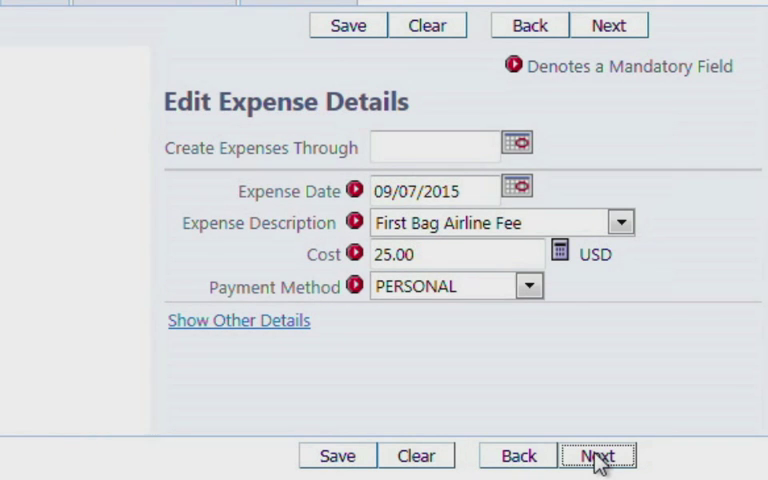
left_click(604, 456)
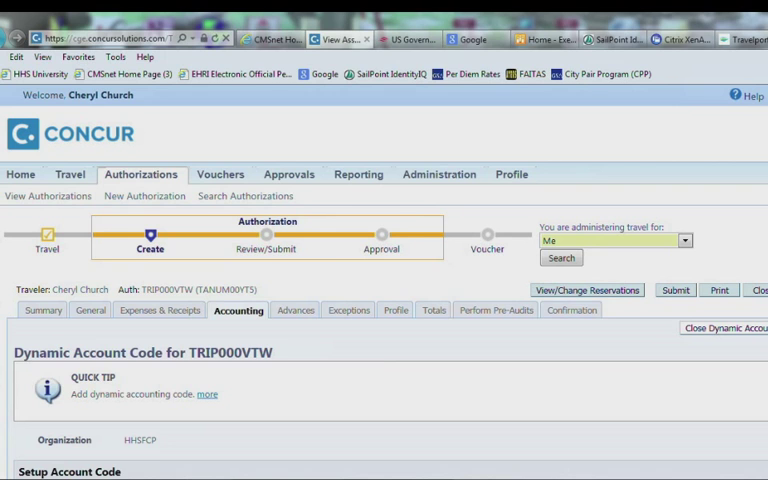
Label the account code Chicago ACO, set FY to 2015 and start the CAN lookup
scroll("down", 3)
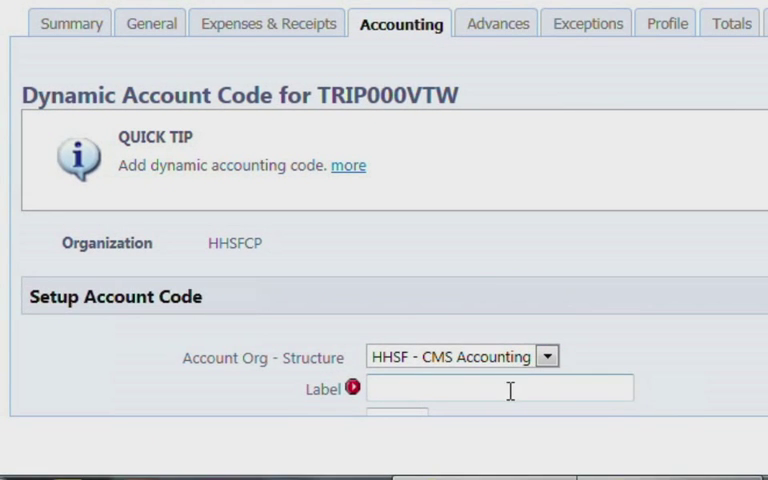
type("Ch")
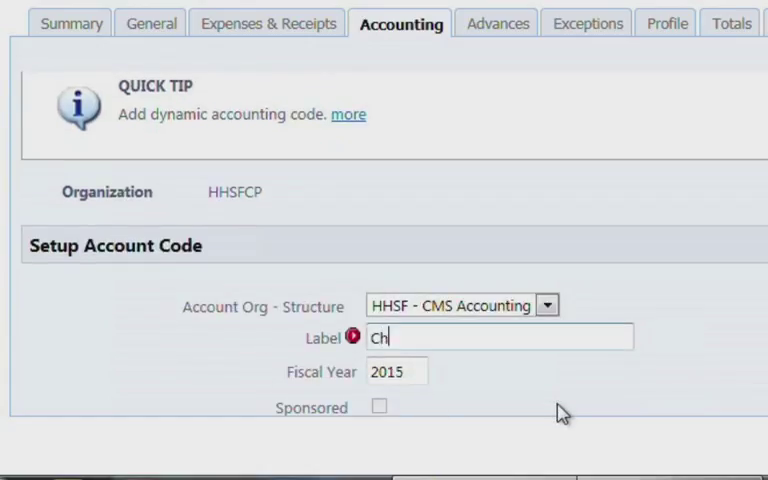
type("icago")
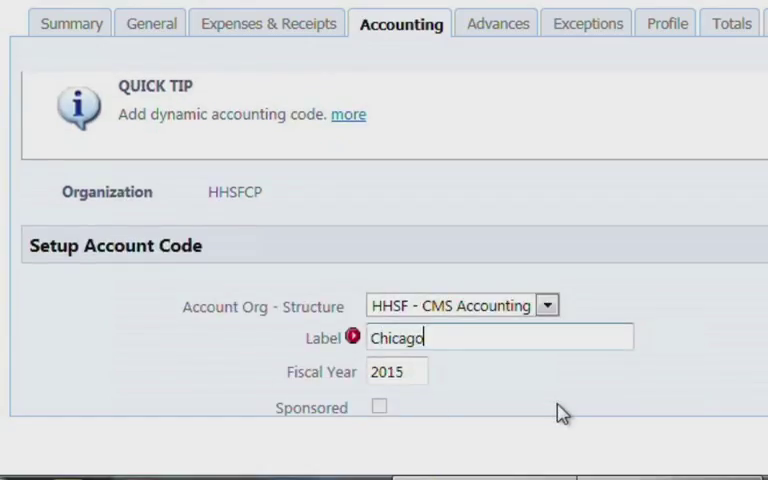
type("ACO")
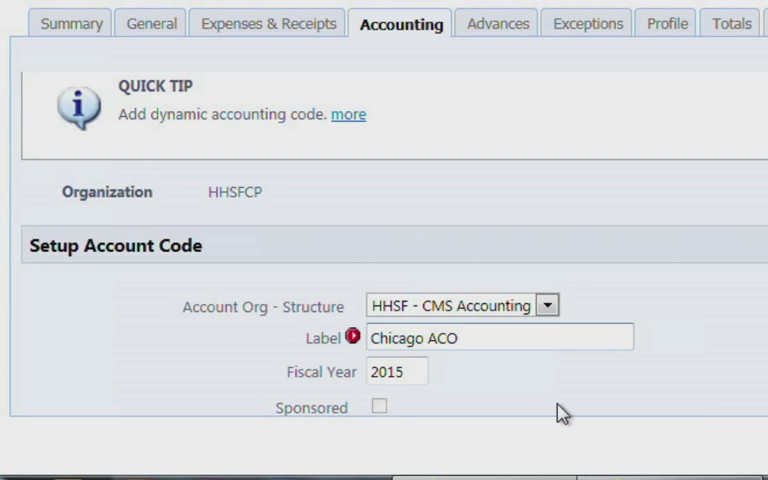
scroll("down", 3)
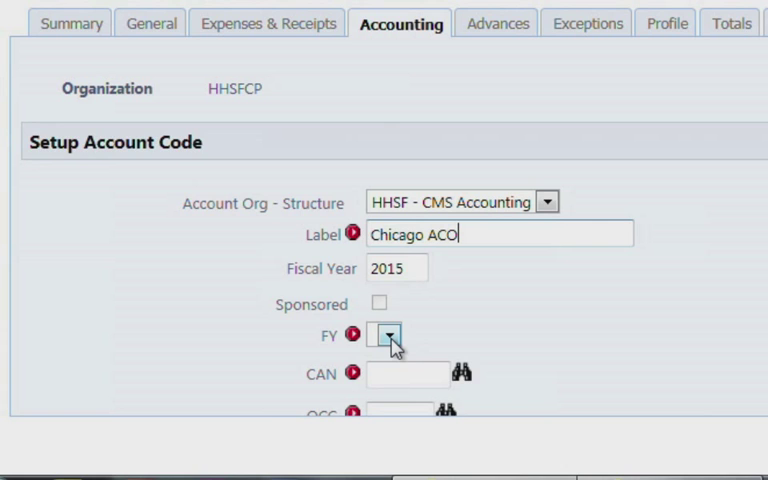
left_click(388, 336)
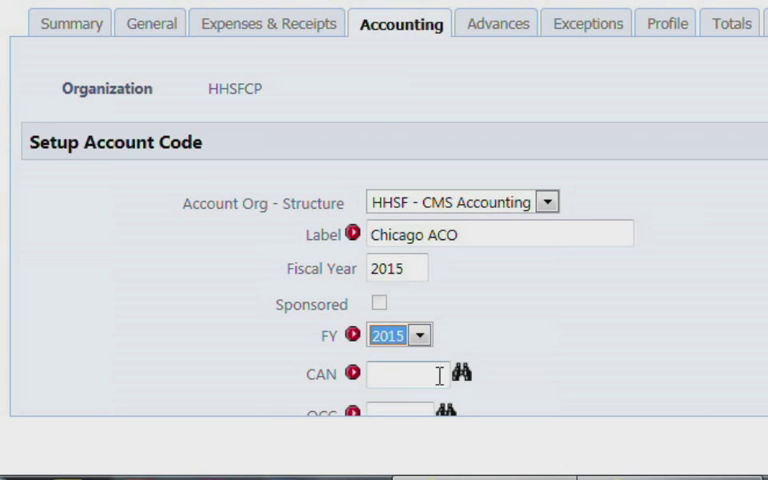
left_click(464, 372)
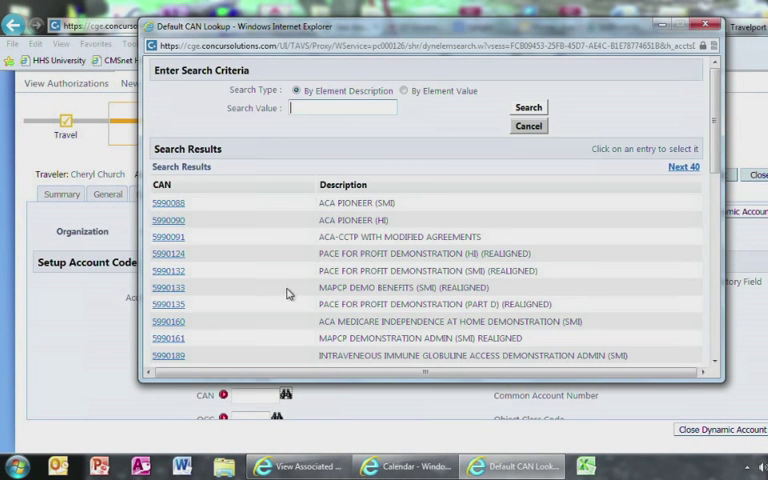
Pick CAN 5991057 and OCC 21101, then add the Chicago ACO code to the document
scroll("down", 3)
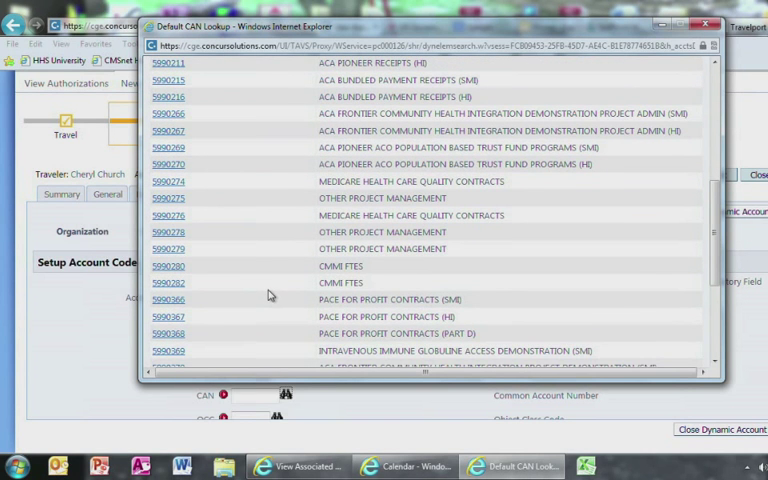
scroll("down", 3)
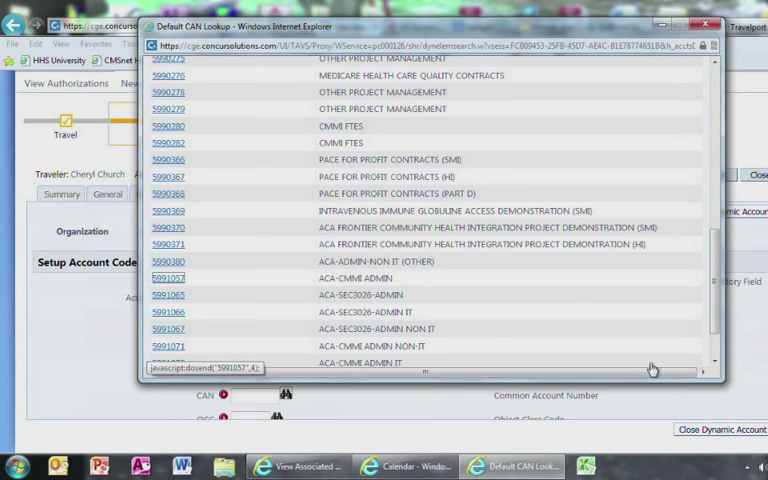
left_click(168, 276)
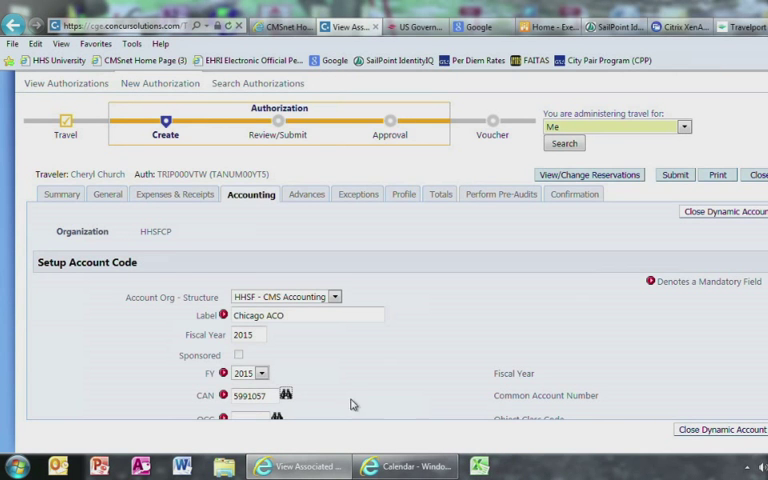
left_click(284, 418)
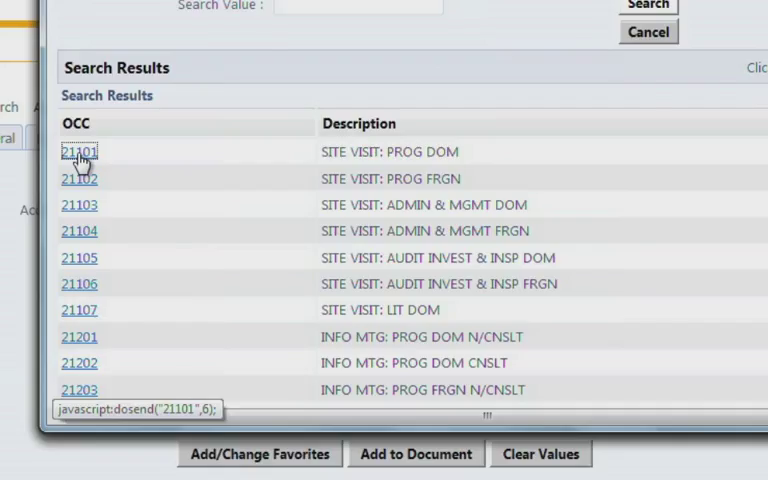
left_click(80, 152)
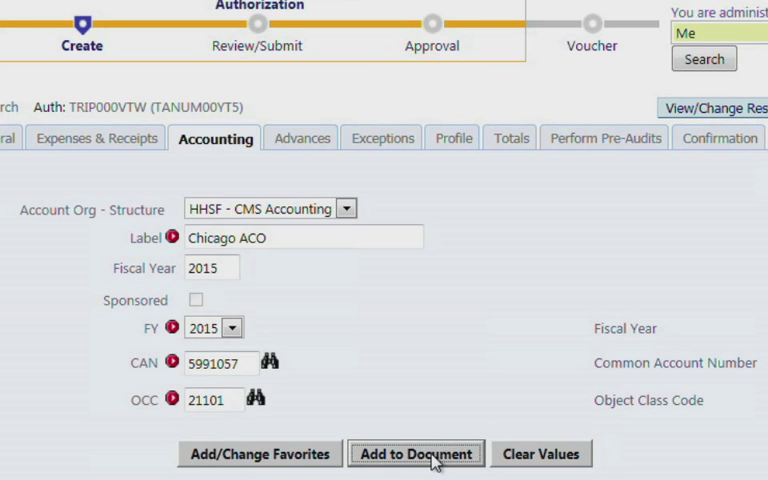
left_click(416, 452)
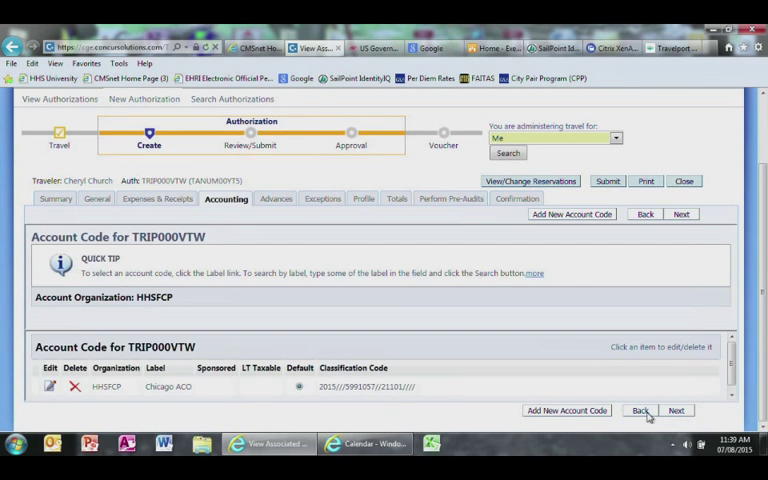
Advance through Advances, Exceptions, Profile and Totals to the Perform Pre-Audits results
left_click(684, 410)
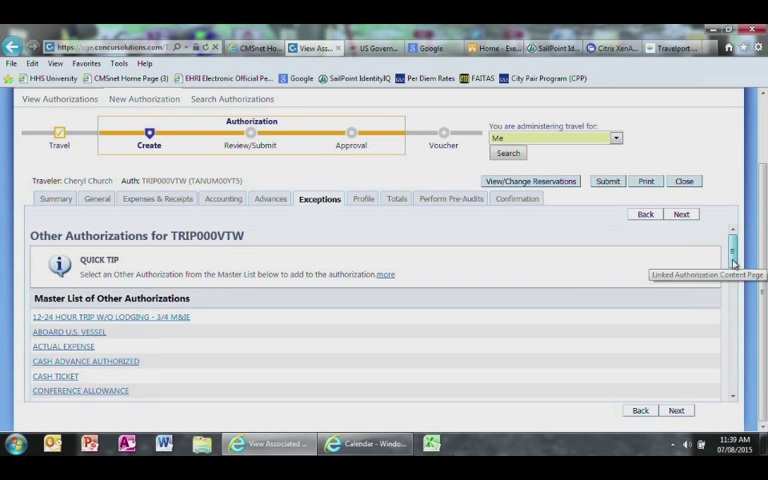
scroll("down", 3)
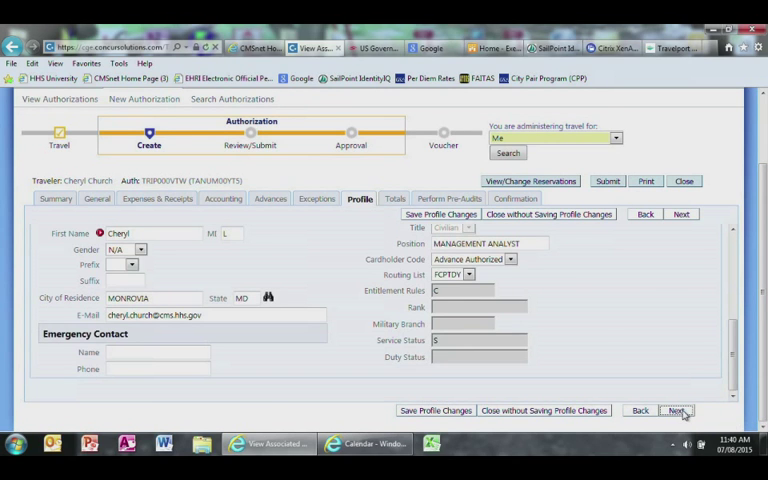
left_click(680, 412)
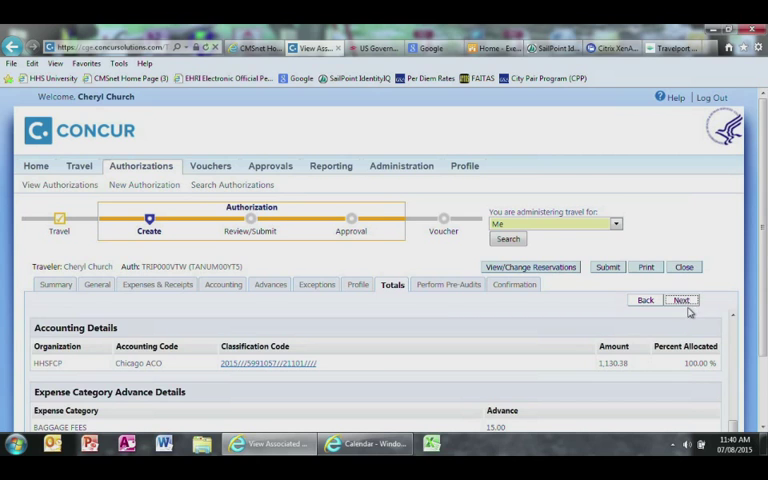
left_click(682, 300)
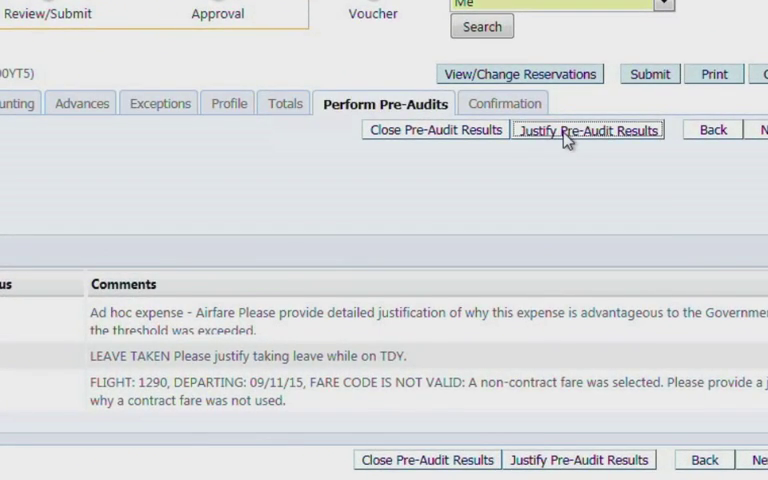
Justify the failed pre-audit expense threshold check as 'Error in system' and save the justification
left_click(588, 130)
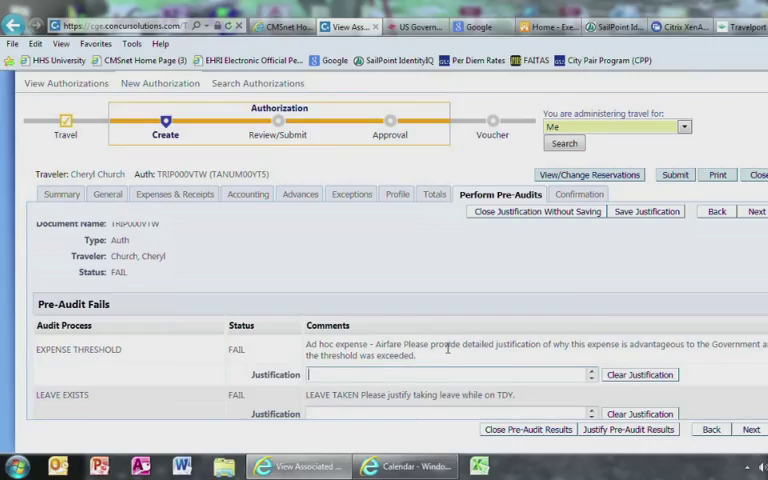
type("Error in")
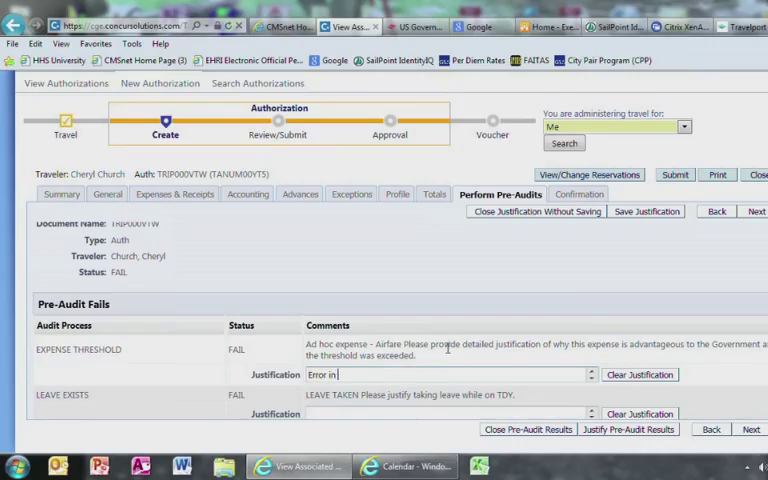
type("system")
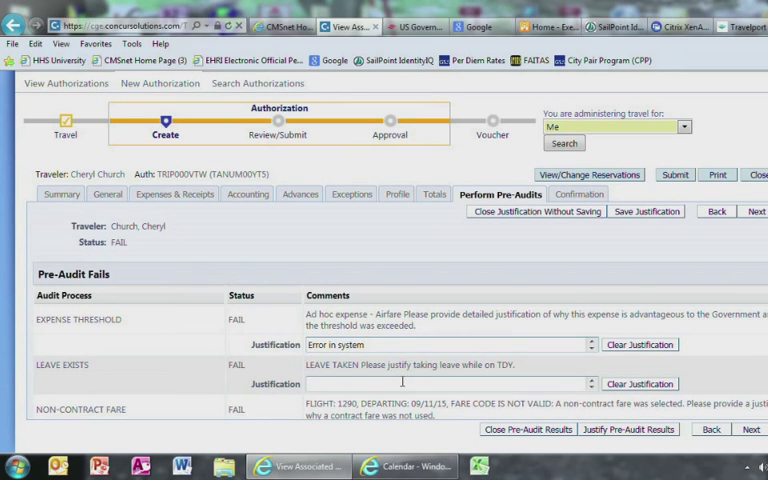
mouse_move(398, 368)
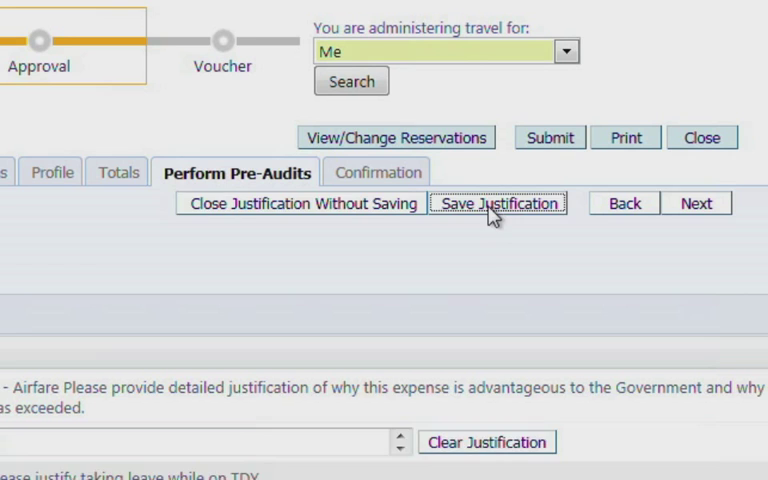
left_click(500, 204)
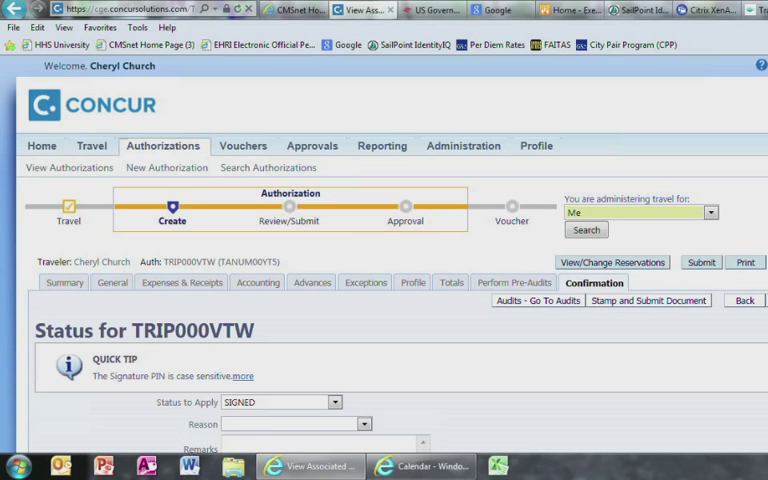
mouse_move(554, 382)
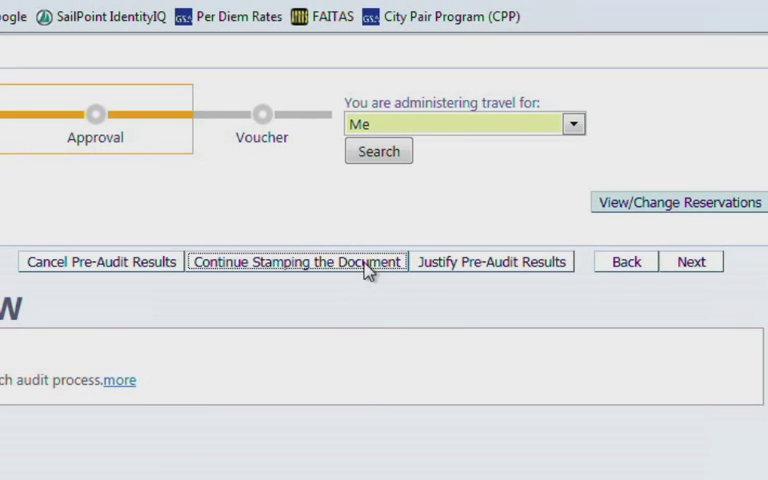
Continue stamping the authorization with status SIGNED past the remaining pre-audit results
left_click(298, 260)
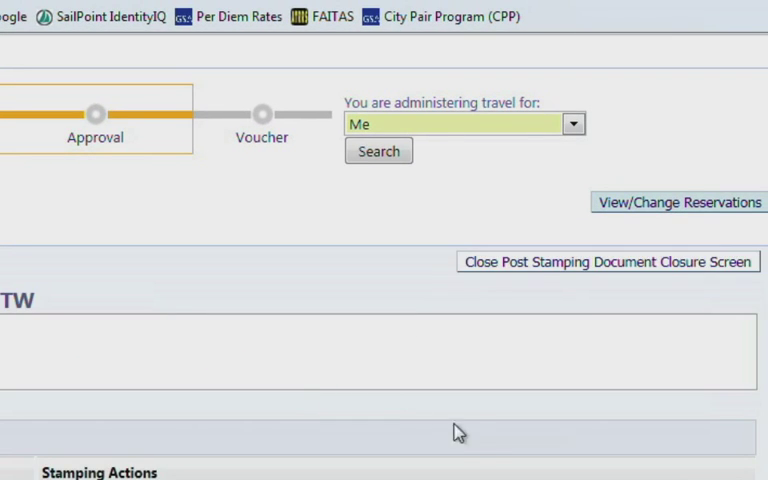